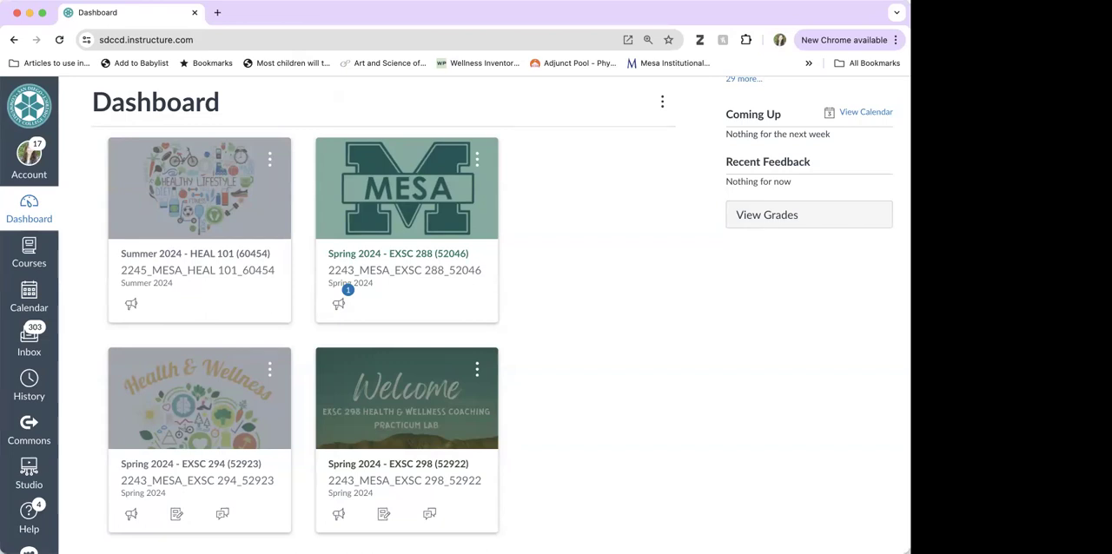
mouse_move(692, 355)
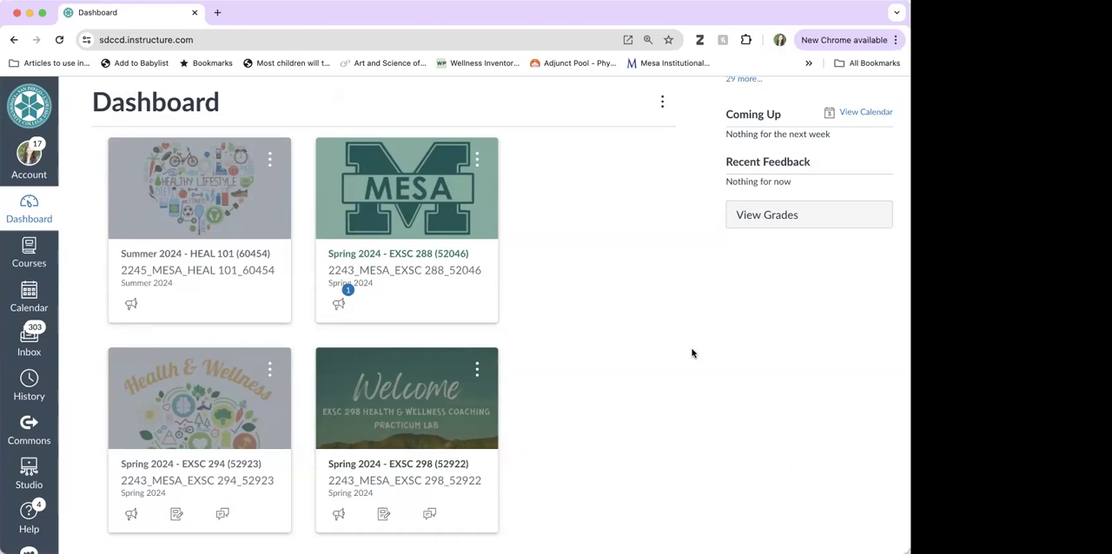
mouse_move(632, 424)
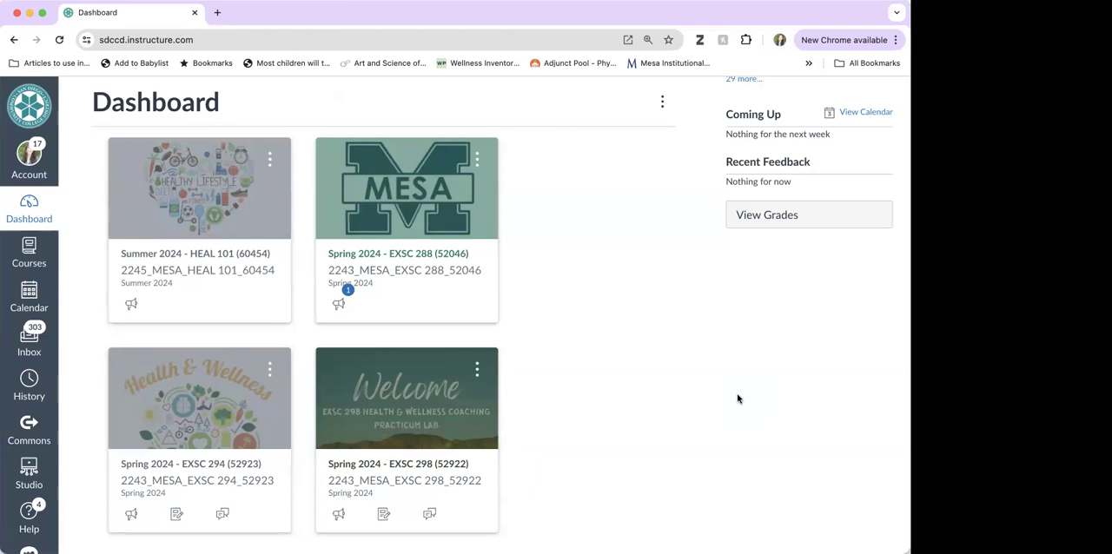
mouse_move(531, 364)
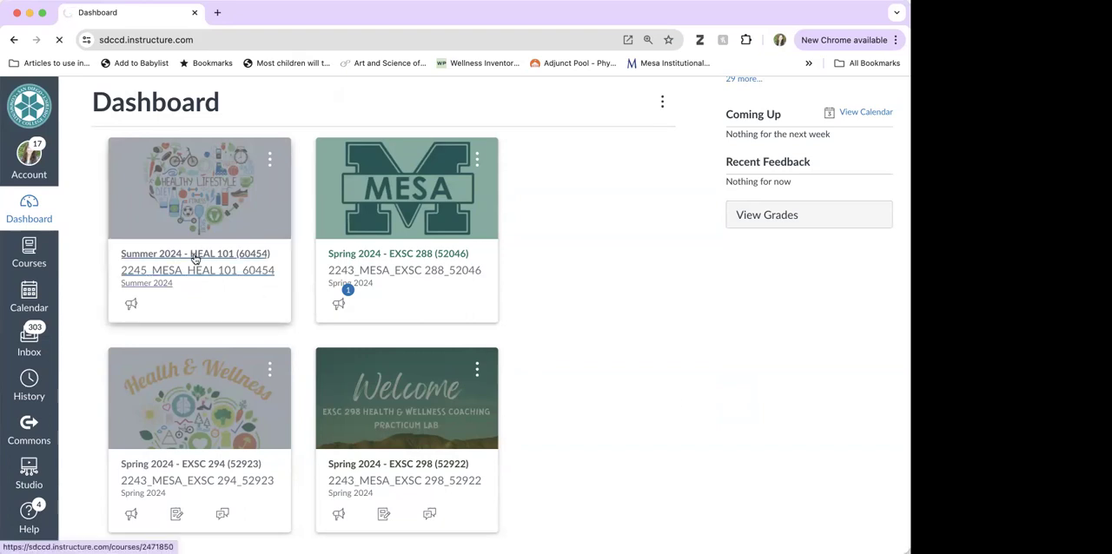
Enter the HEAL 101 course and switch on Student View to see its home page as a test student
click(194, 253)
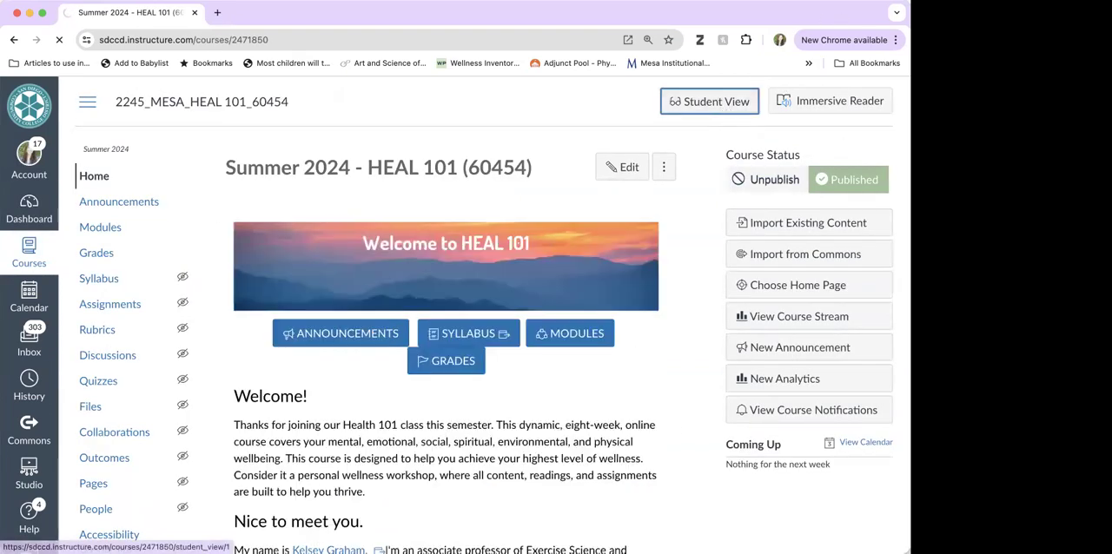
click(709, 101)
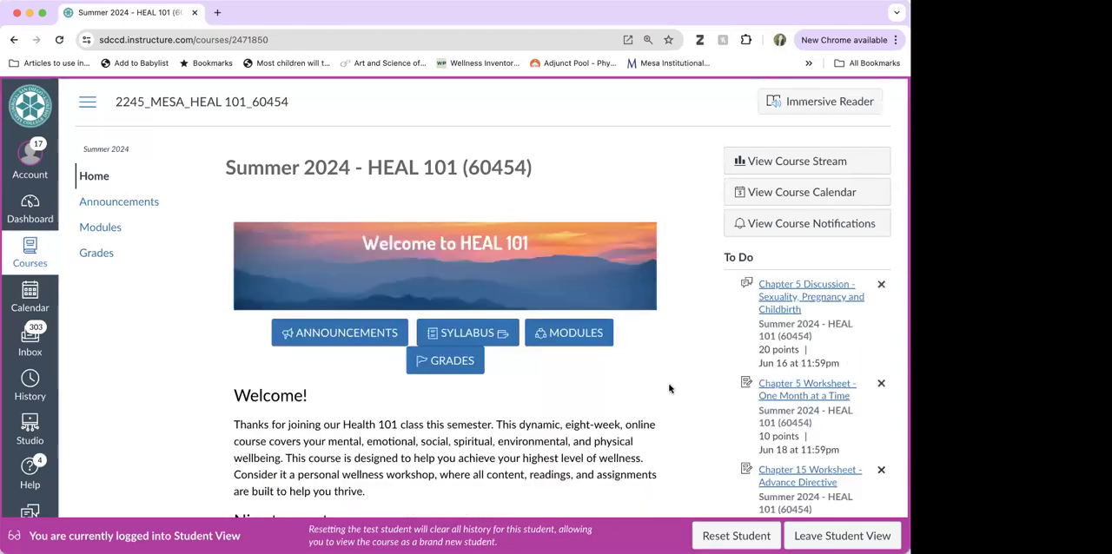
scroll(down, 3)
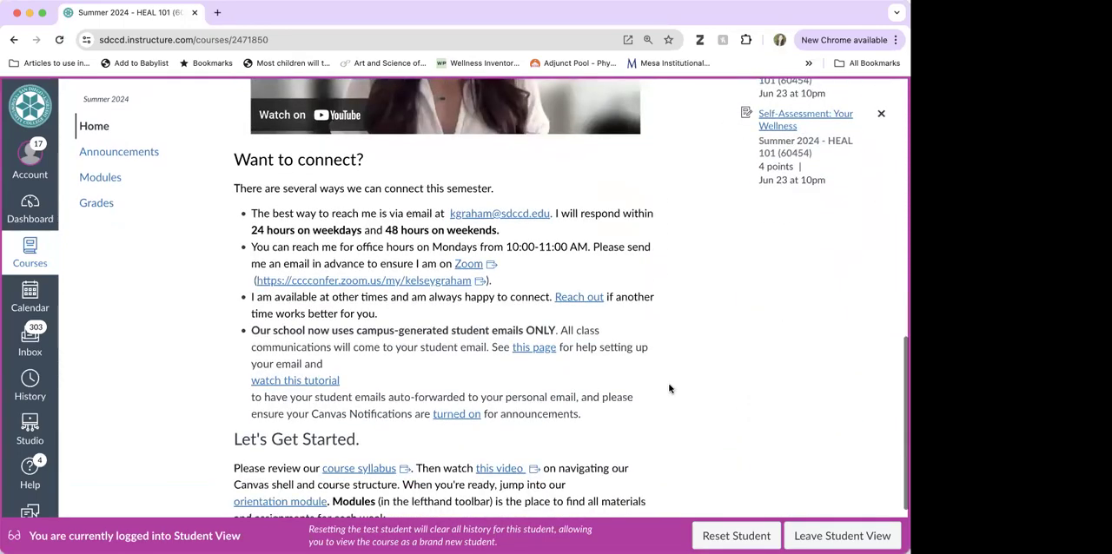
scroll(up, 3)
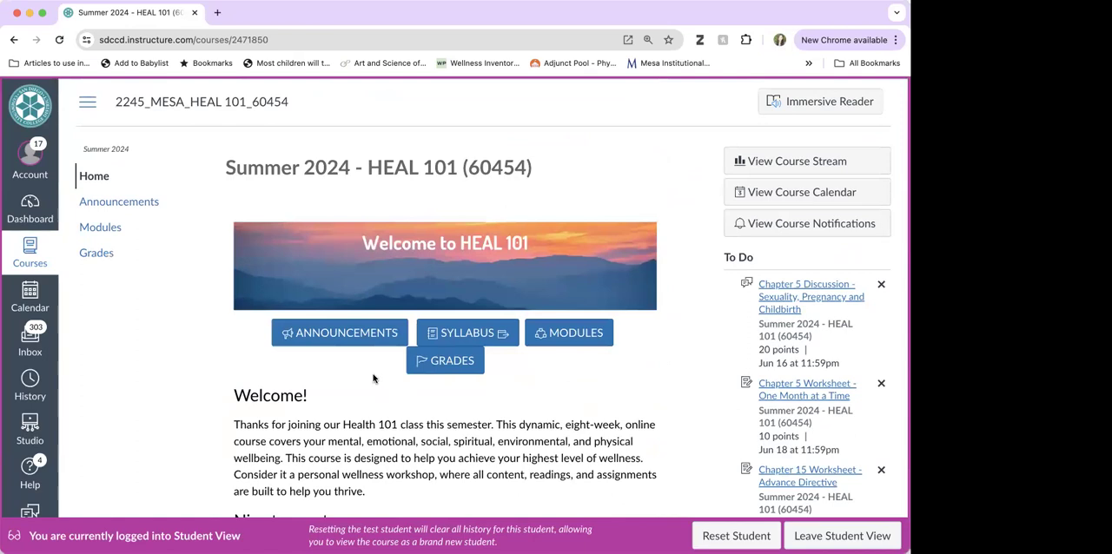
mouse_move(588, 418)
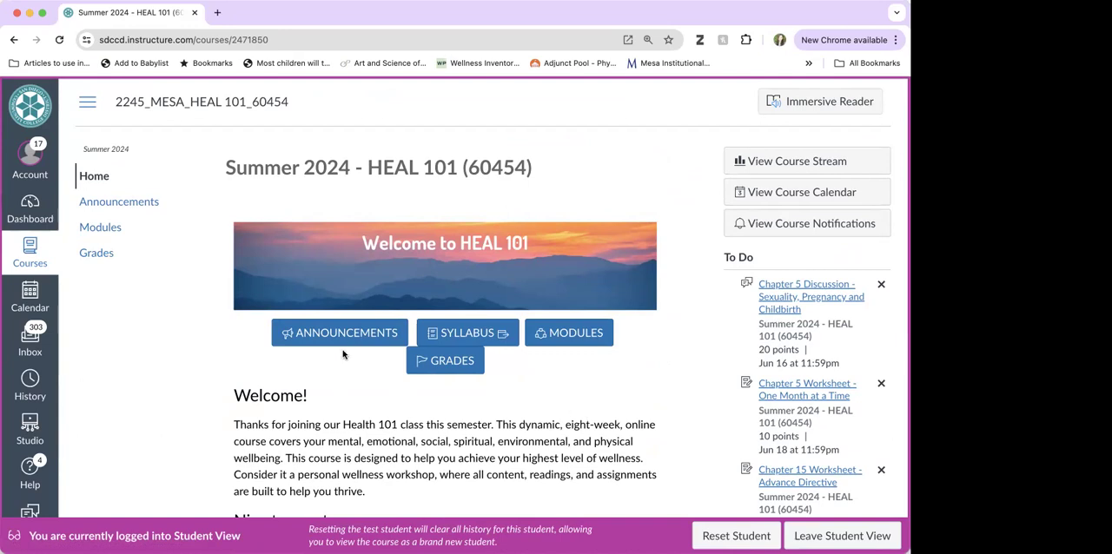
mouse_move(340, 334)
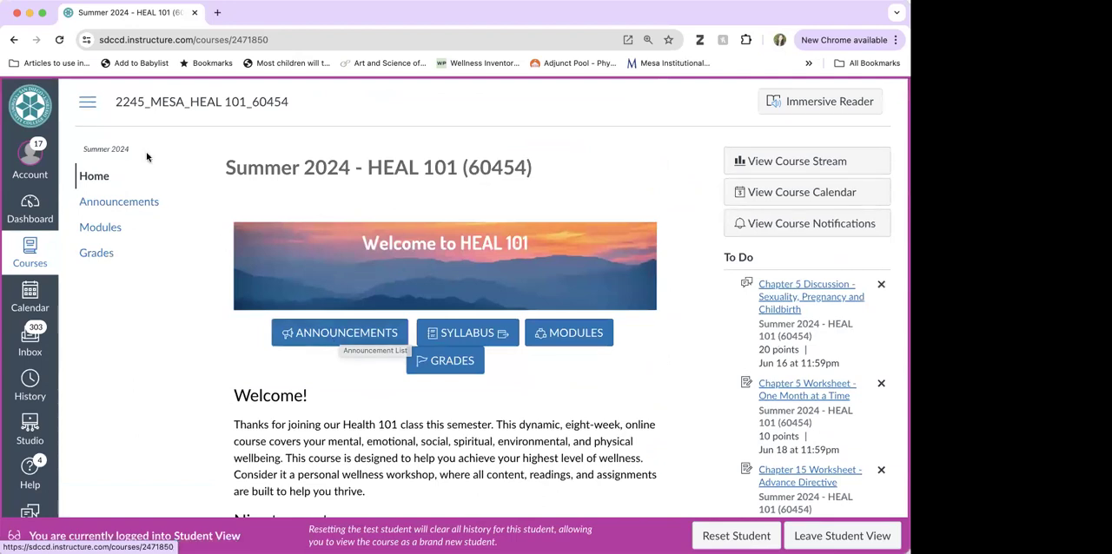
mouse_move(29, 160)
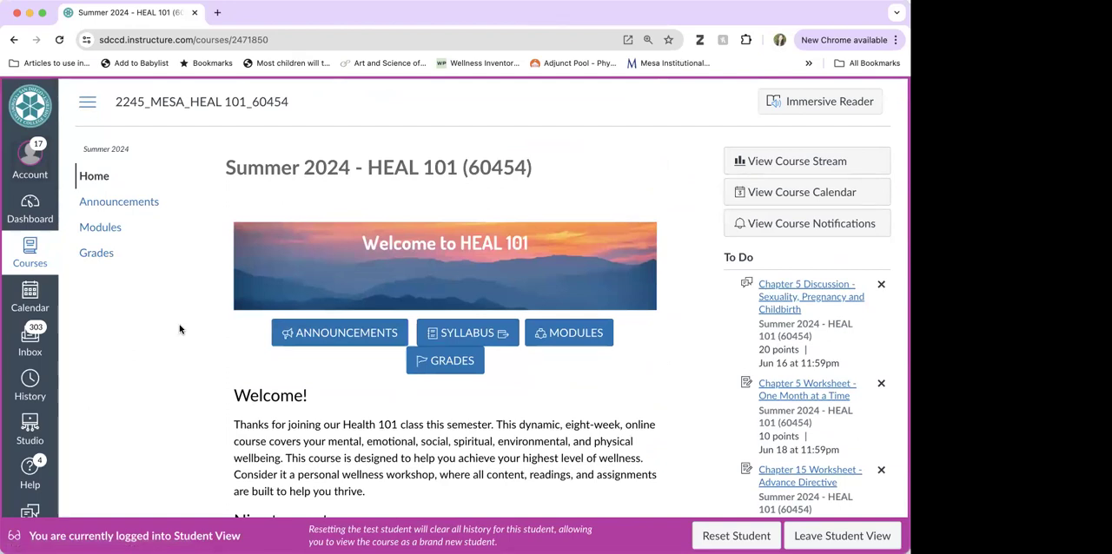
mouse_move(792, 223)
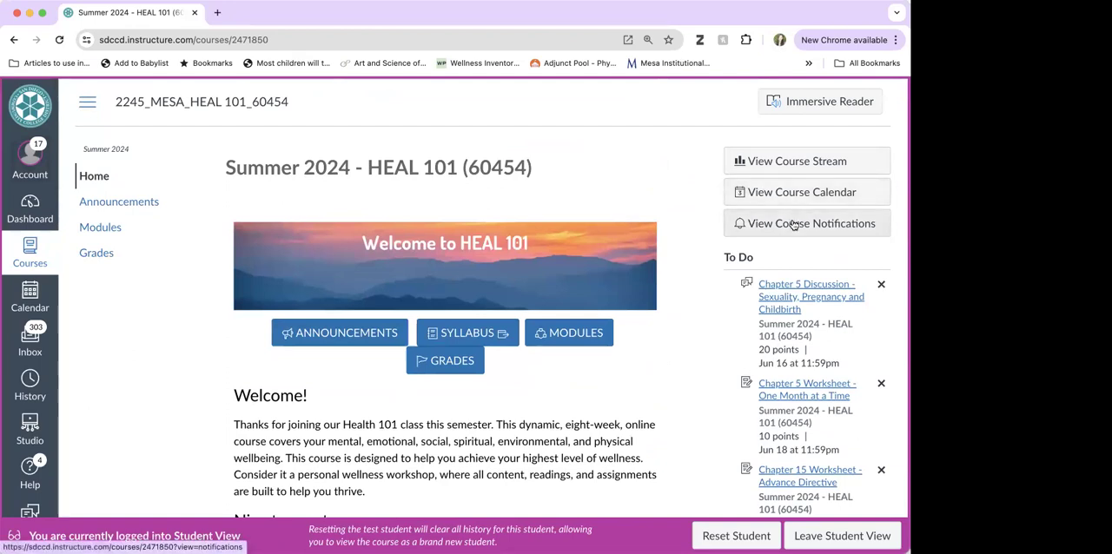
mouse_move(806, 250)
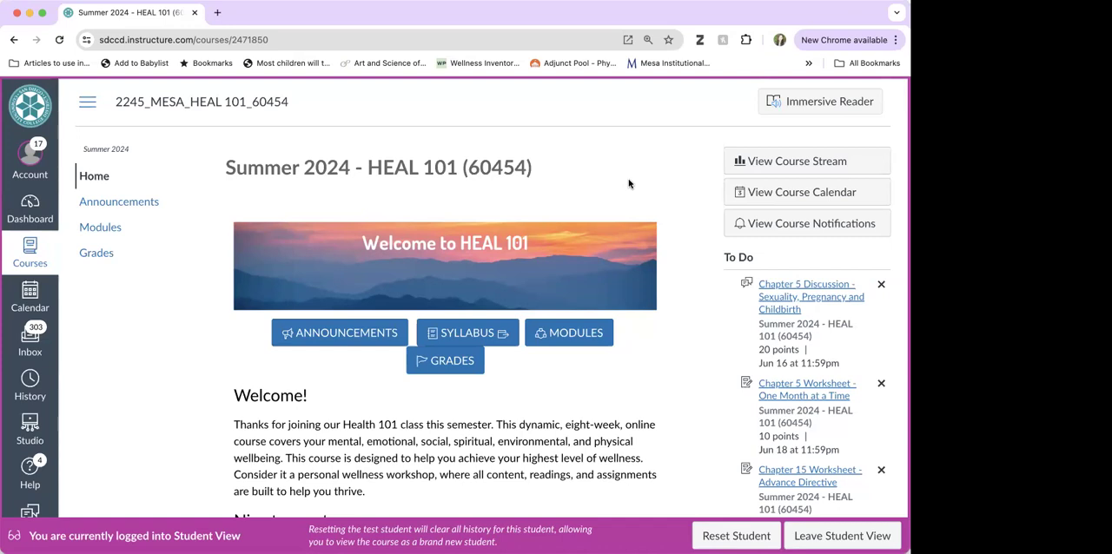
mouse_move(468, 334)
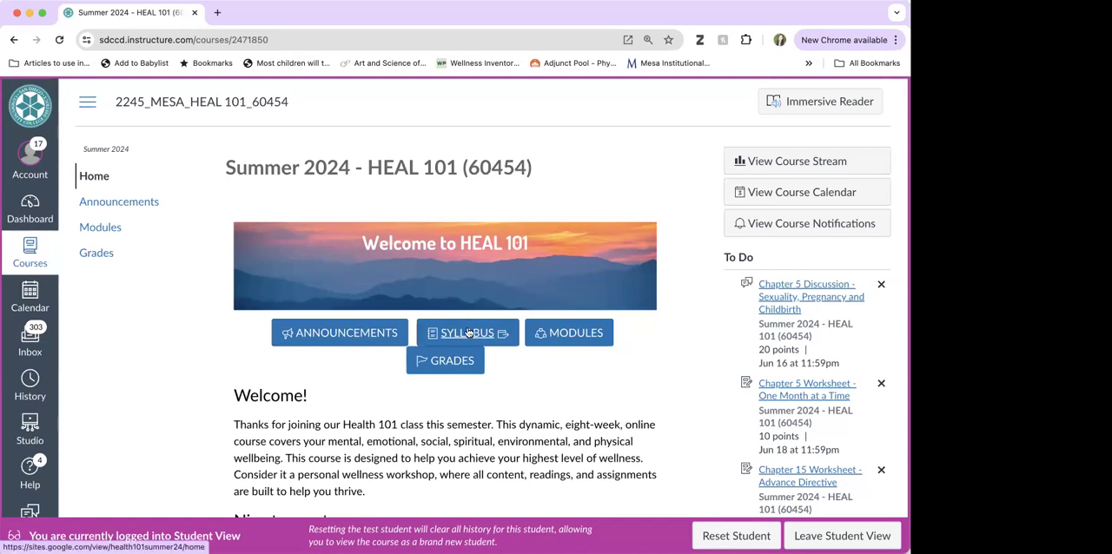
mouse_move(623, 358)
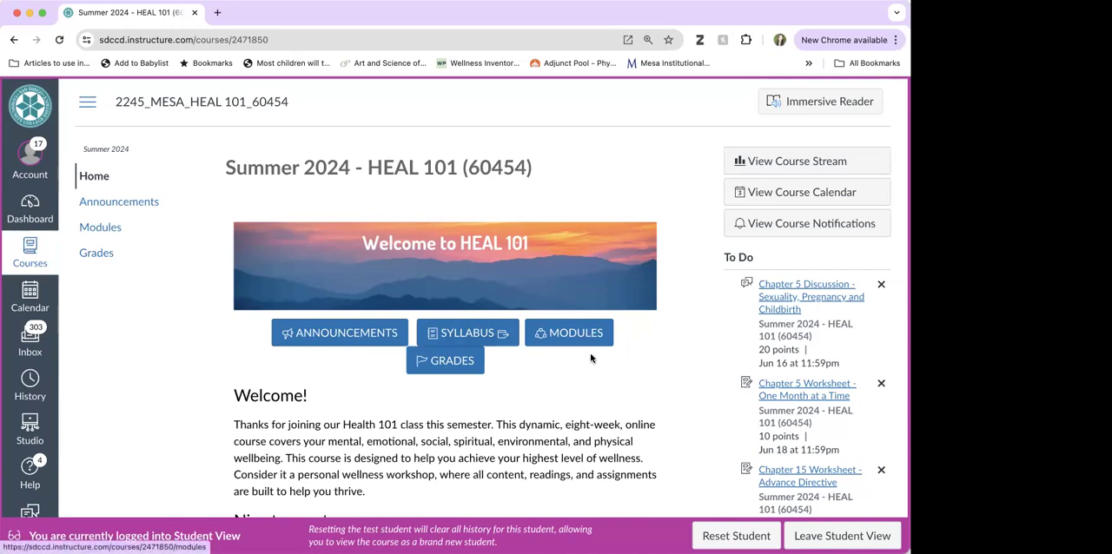
mouse_move(97, 253)
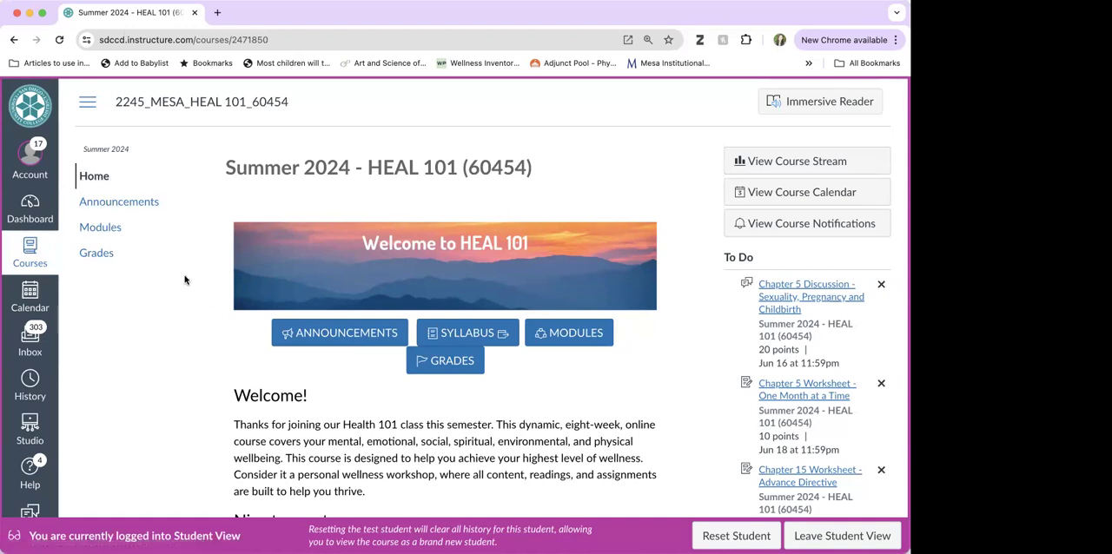
Go to Modules and bring up the Orientation Overview page under Things to View
click(101, 226)
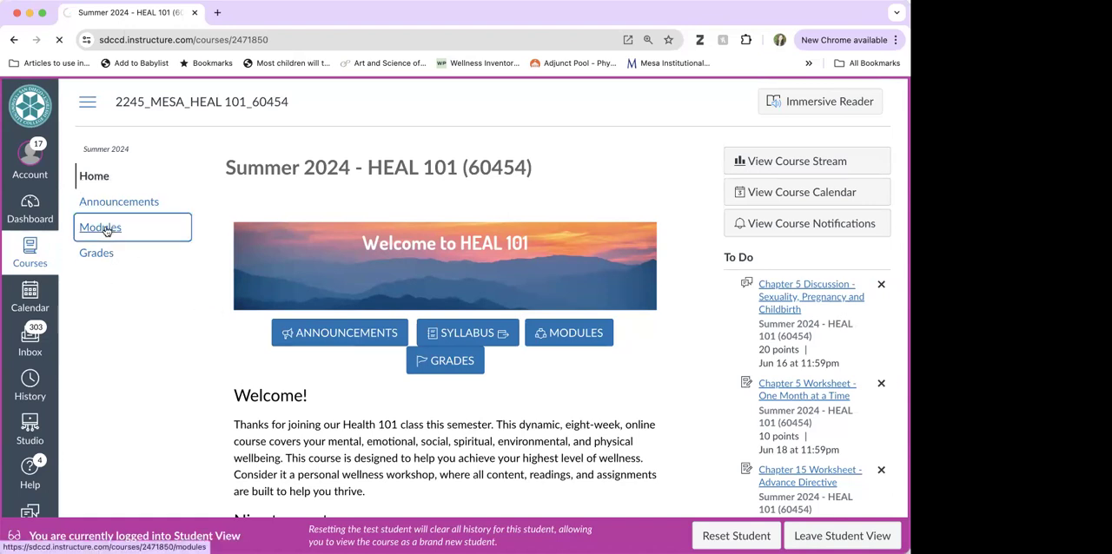
click(101, 226)
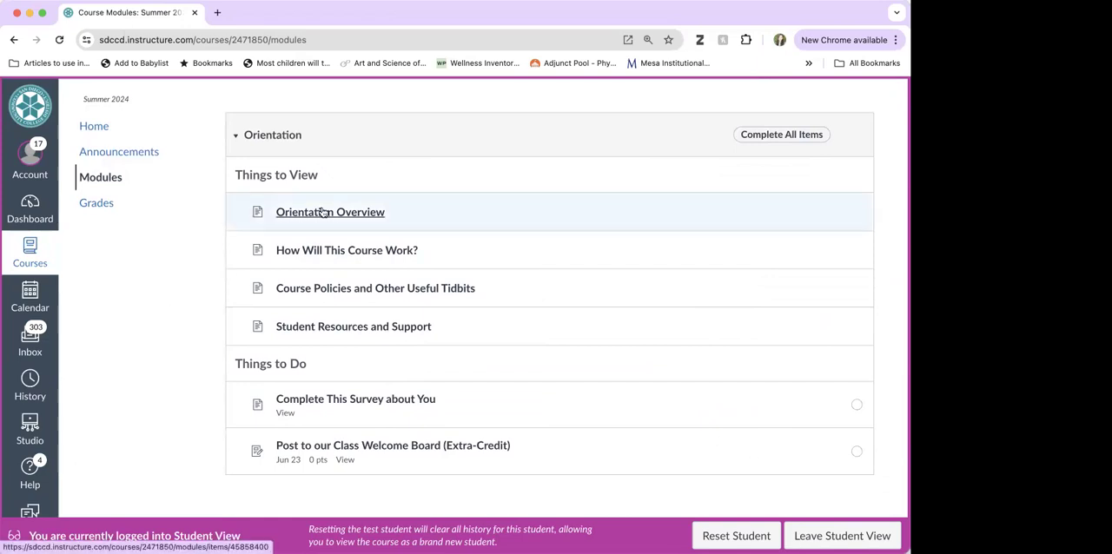
click(330, 212)
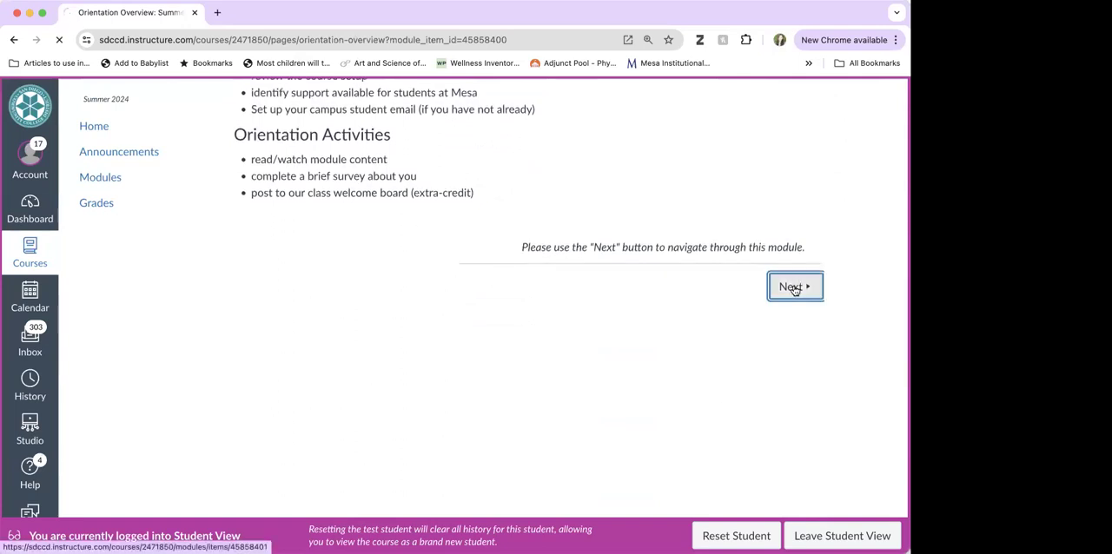
Advance with Next through How Will This Course Work? and Course Policies to Student Resources and Support
click(792, 287)
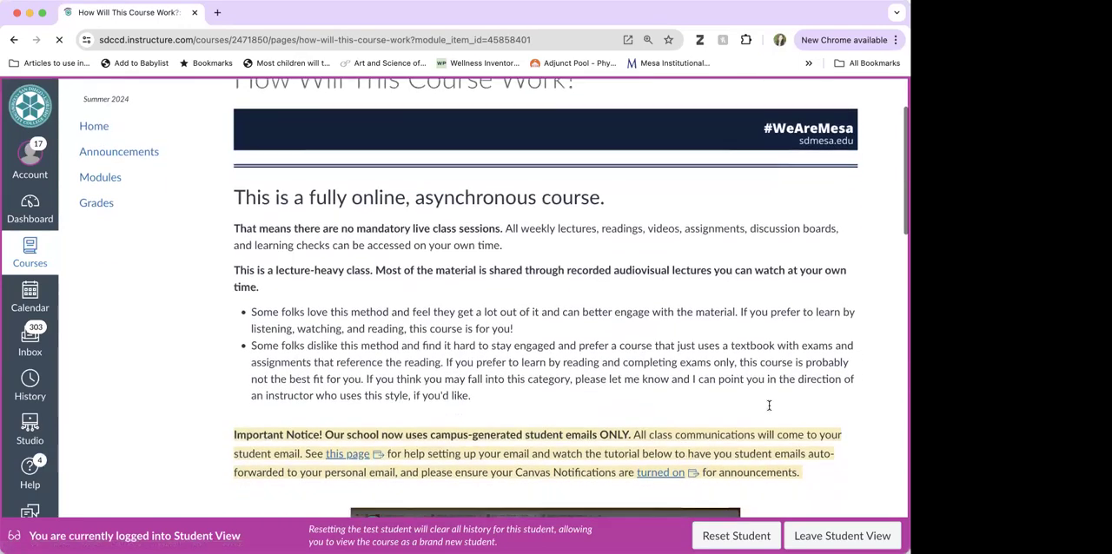
scroll(down, 3)
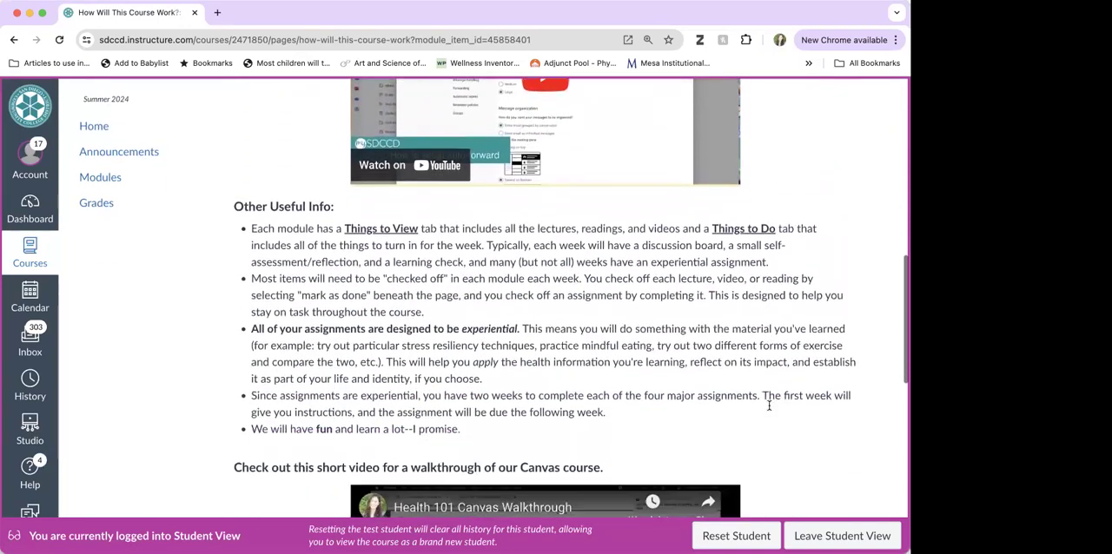
scroll(down, 3)
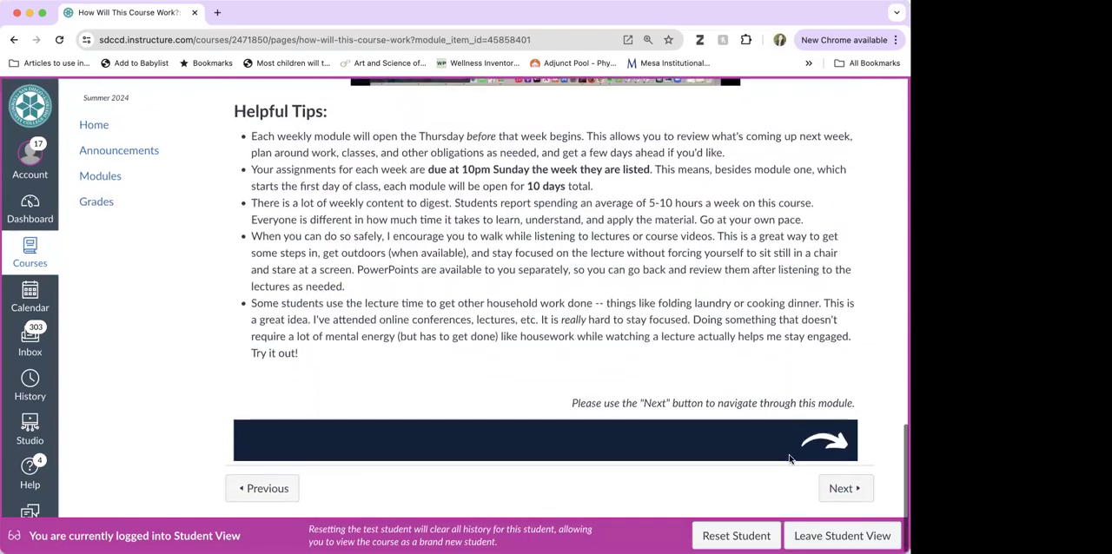
click(845, 488)
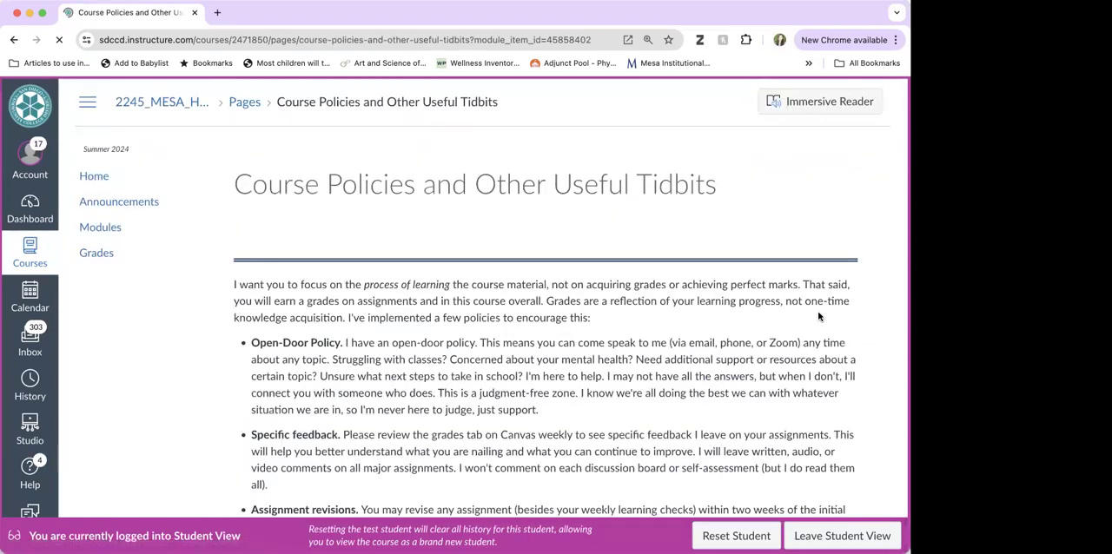
scroll(down, 3)
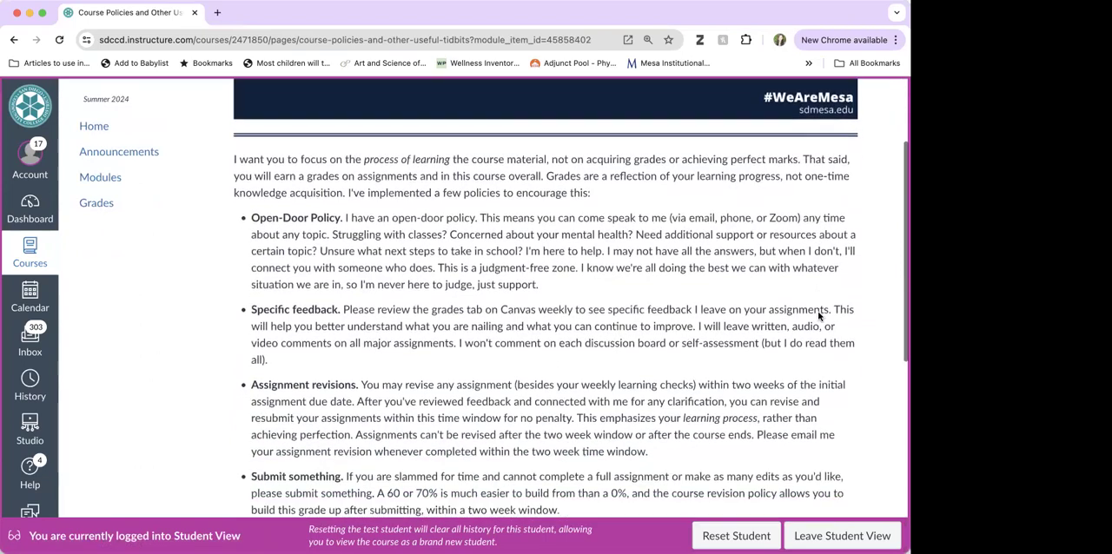
scroll(down, 3)
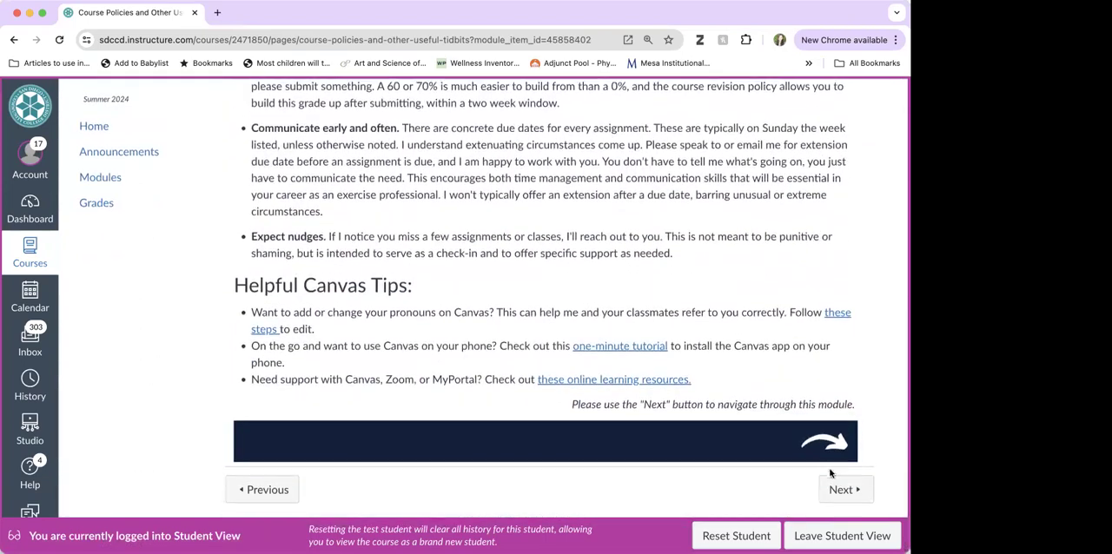
click(845, 490)
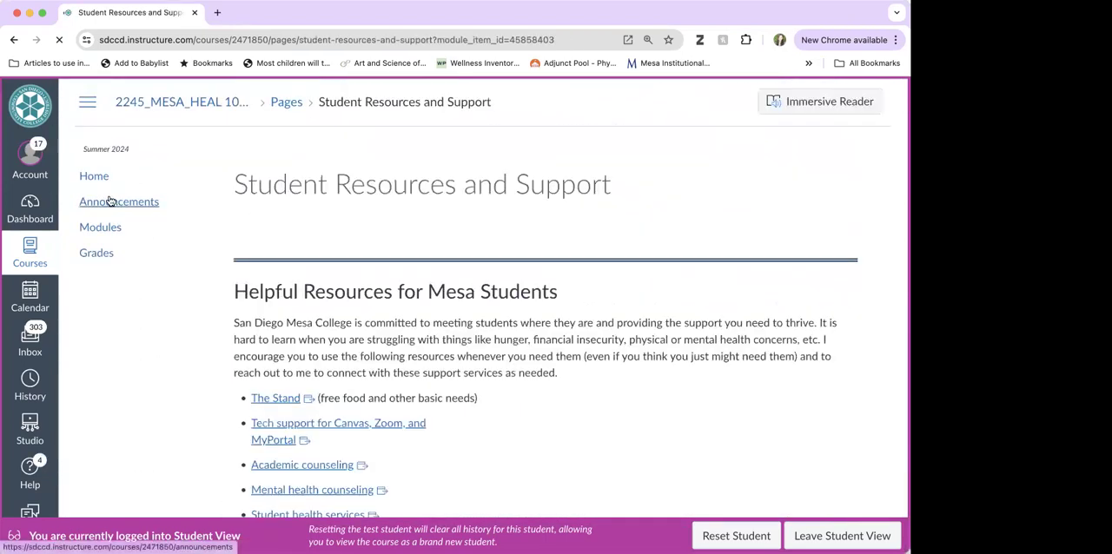
scroll(down, 3)
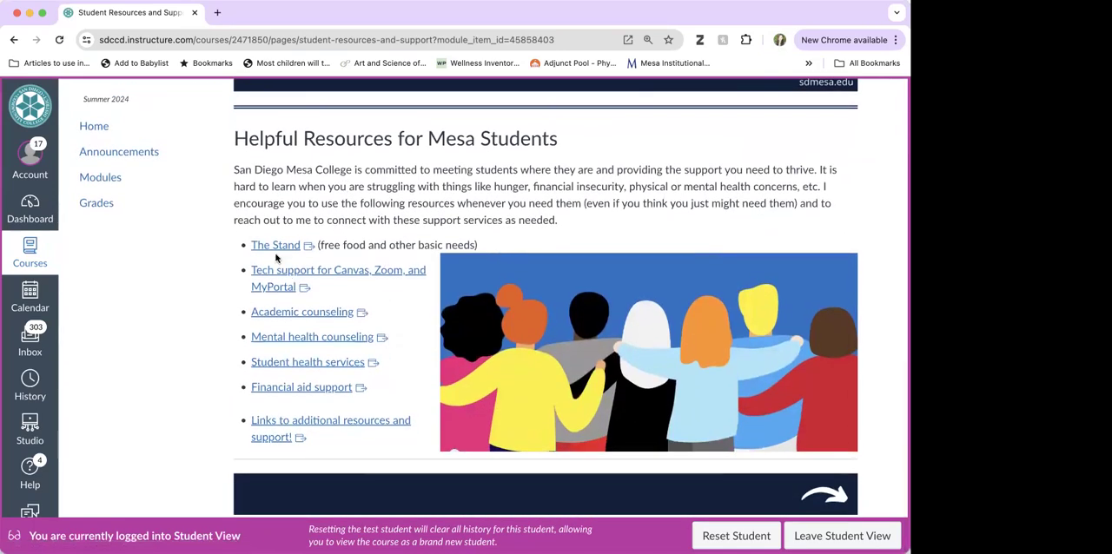
mouse_move(553, 243)
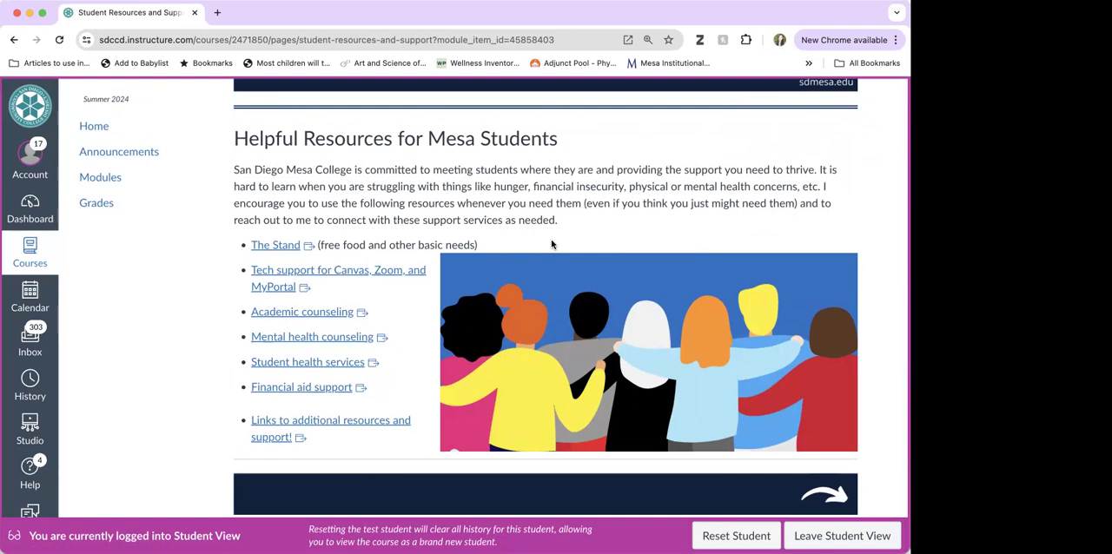
Return to Modules and bring up the extra-credit Class Welcome Board assignment under Things to Do
click(100, 177)
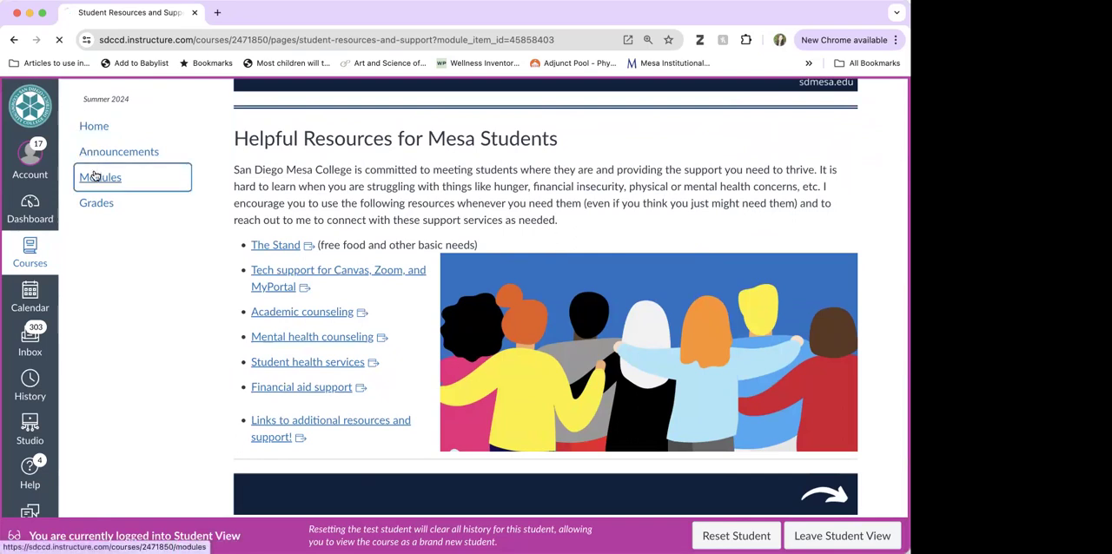
click(101, 178)
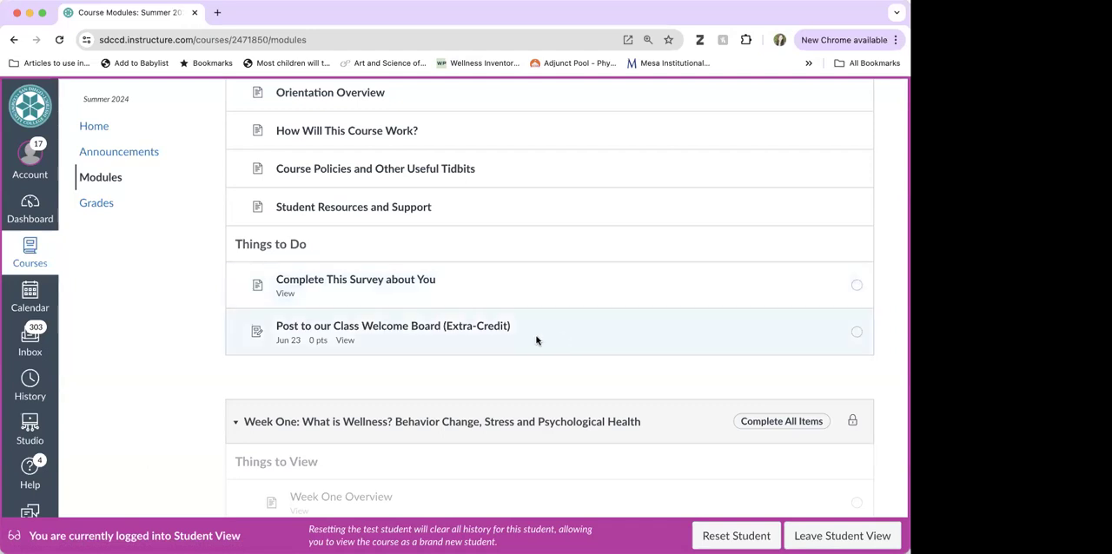
click(392, 325)
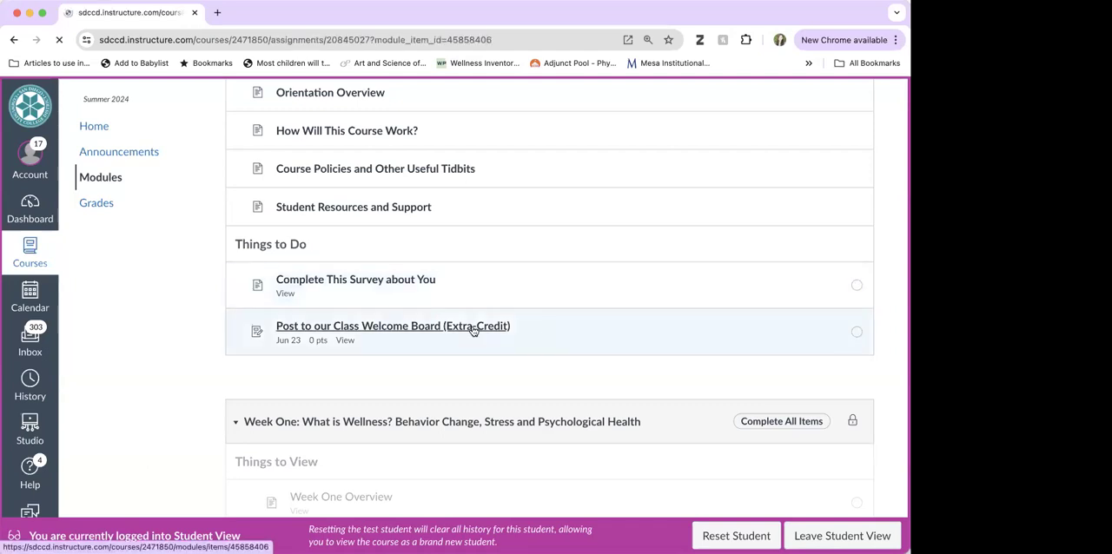
click(393, 327)
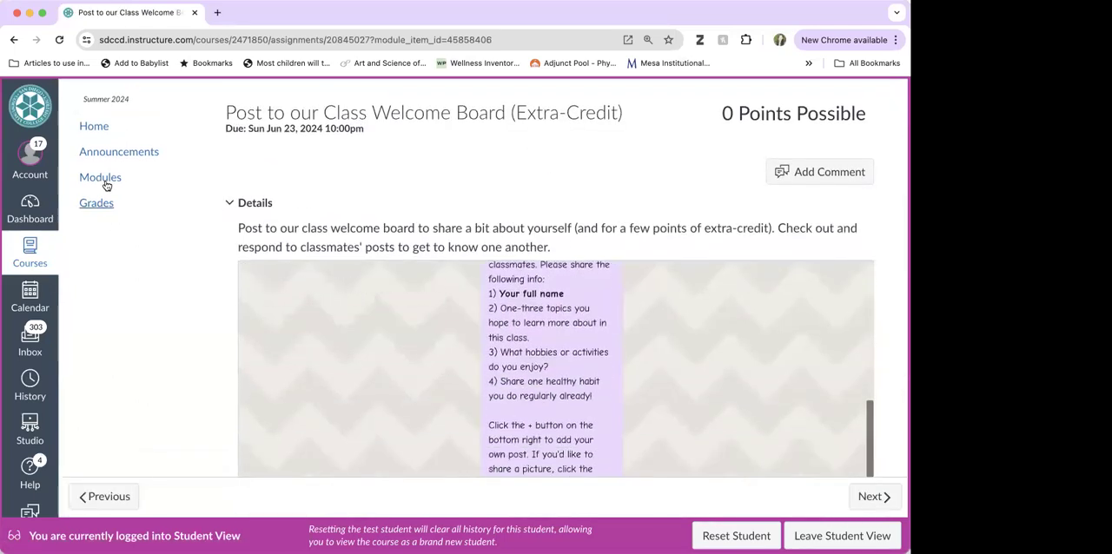
Go back to the Modules list, where Week One items show greyed out and locked
click(101, 177)
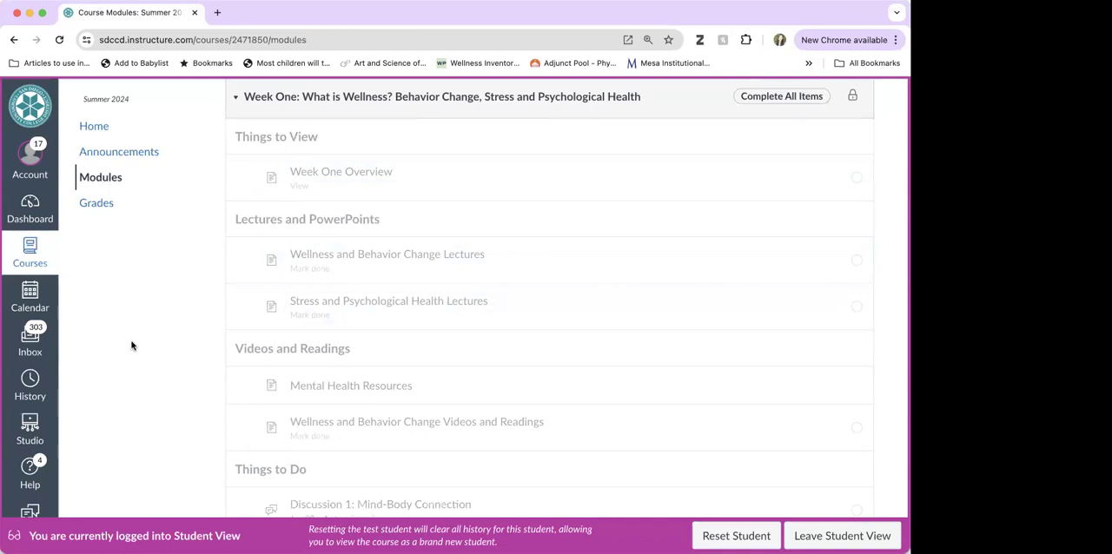
mouse_move(348, 165)
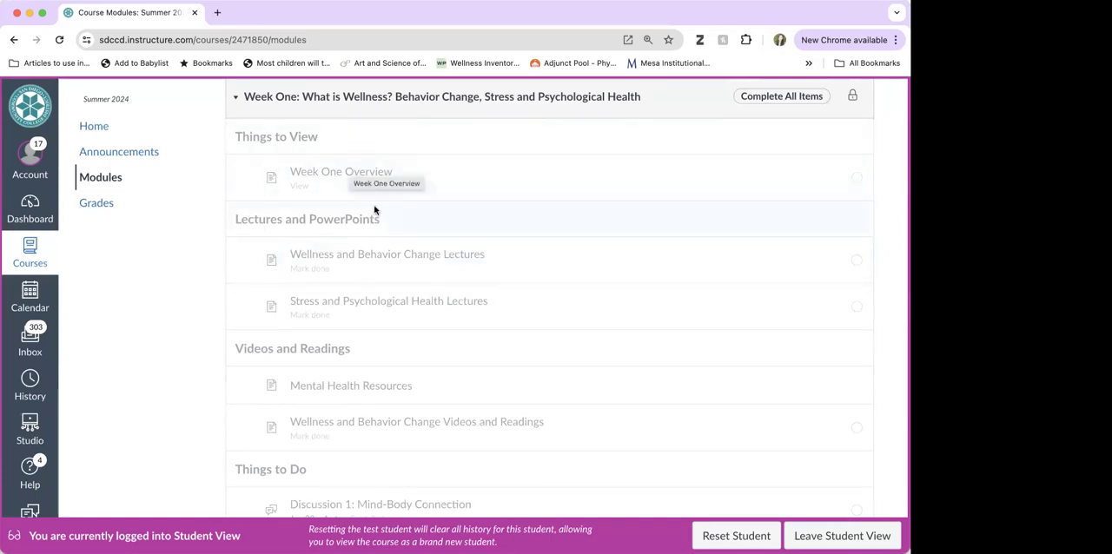
scroll(down, 3)
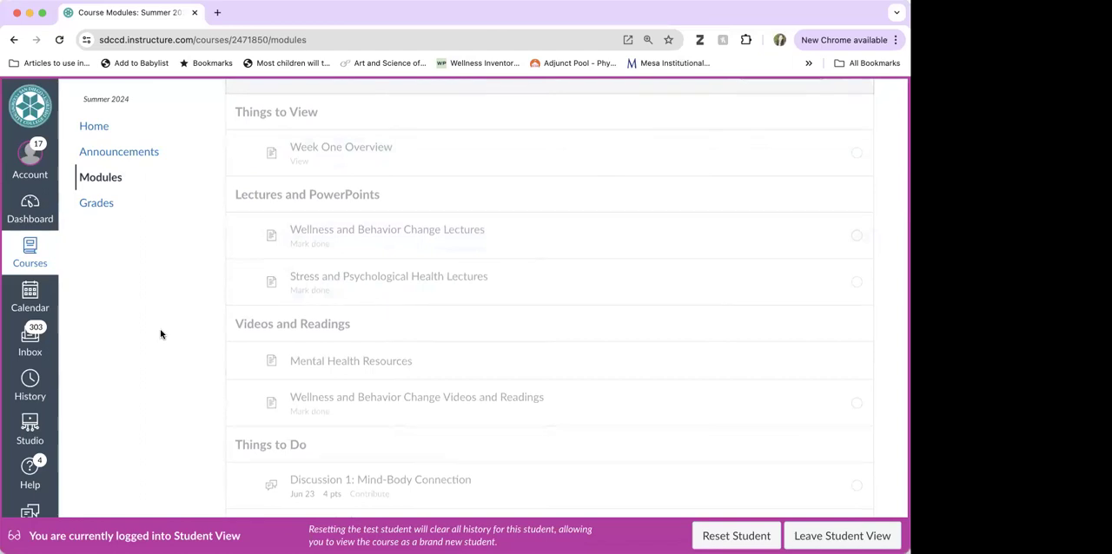
scroll(down, 3)
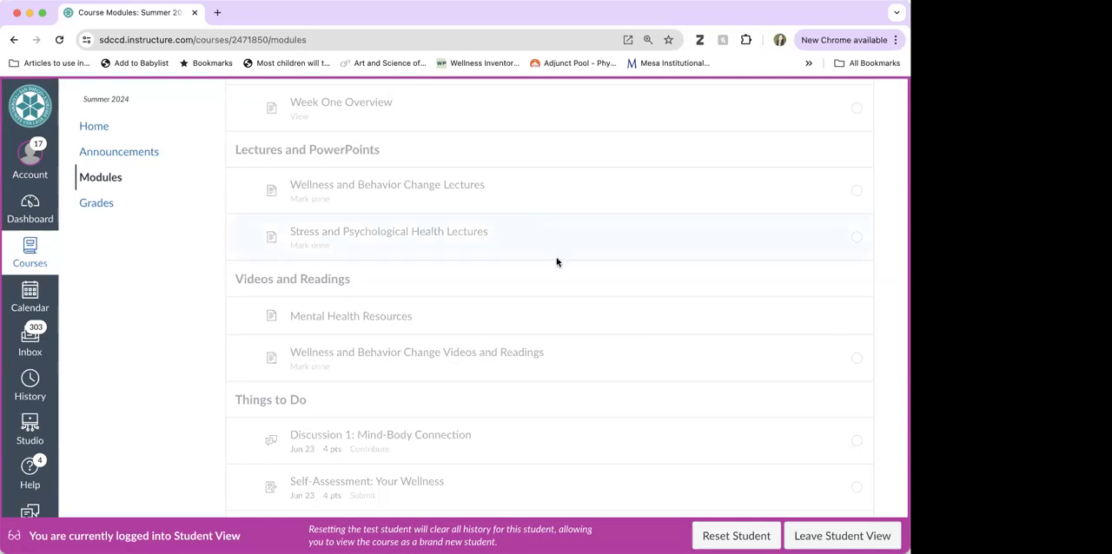
scroll(down, 3)
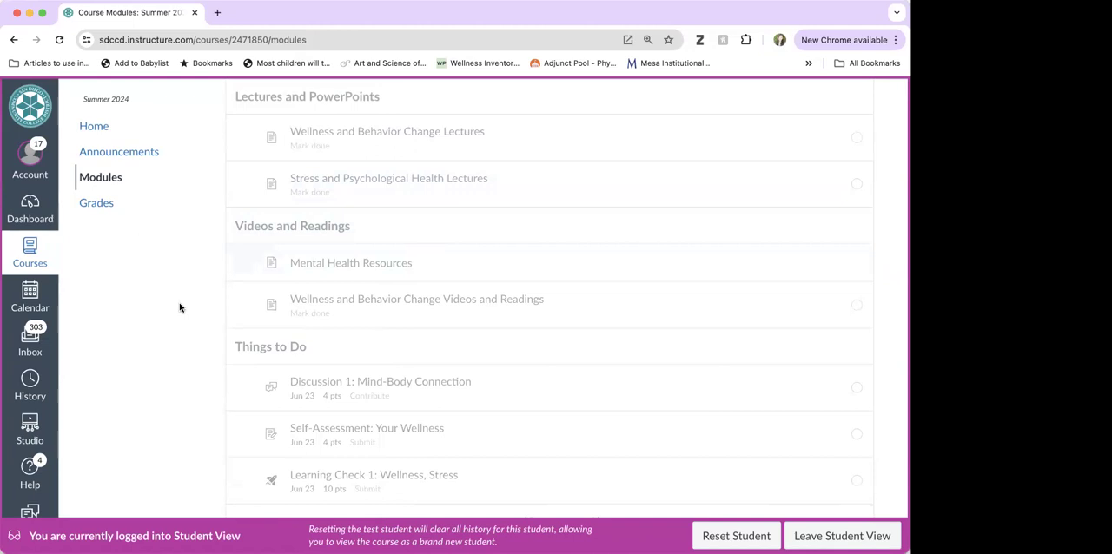
scroll(down, 3)
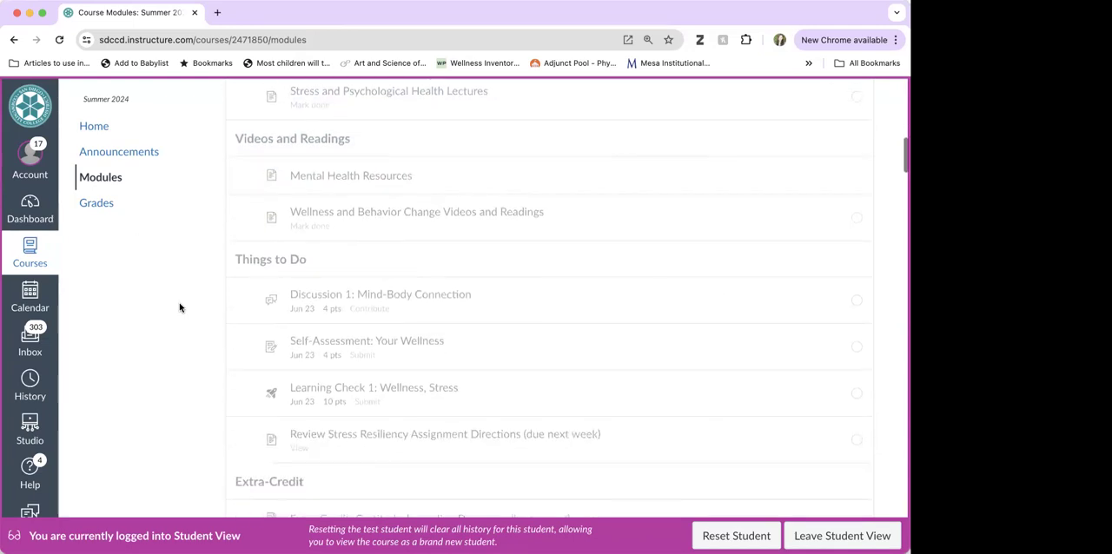
scroll(down, 3)
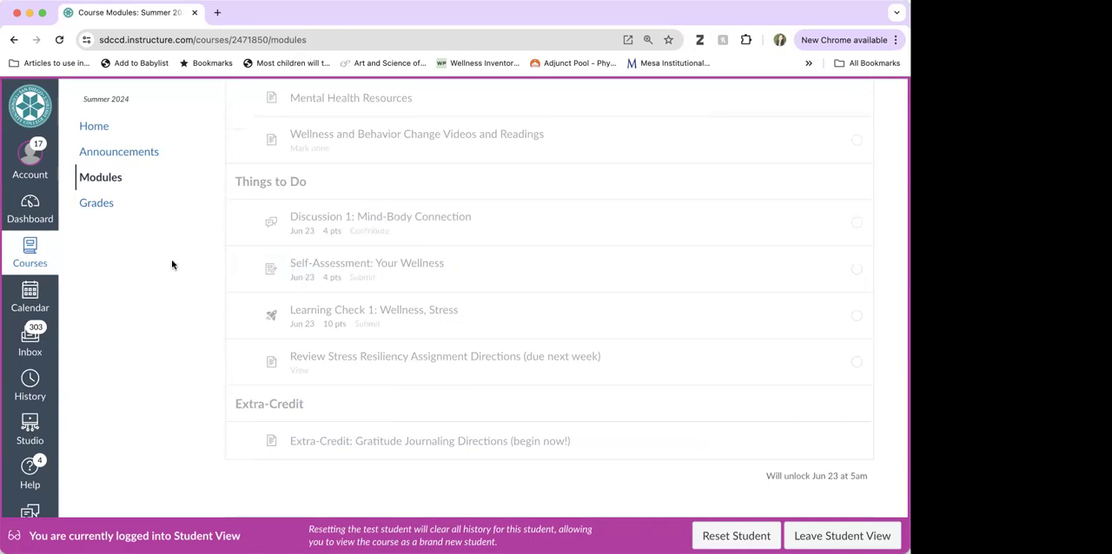
mouse_move(400, 227)
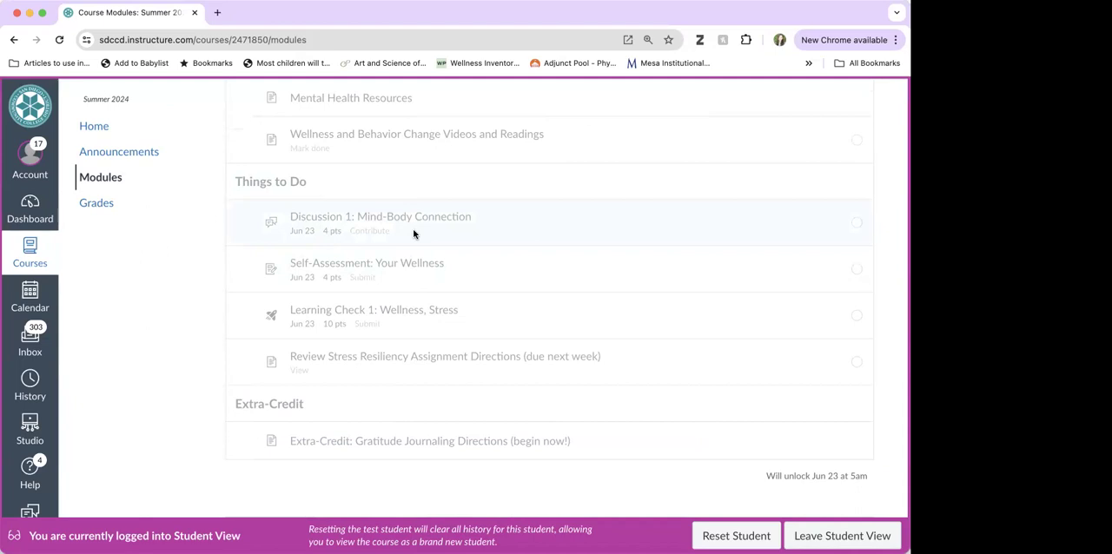
mouse_move(453, 265)
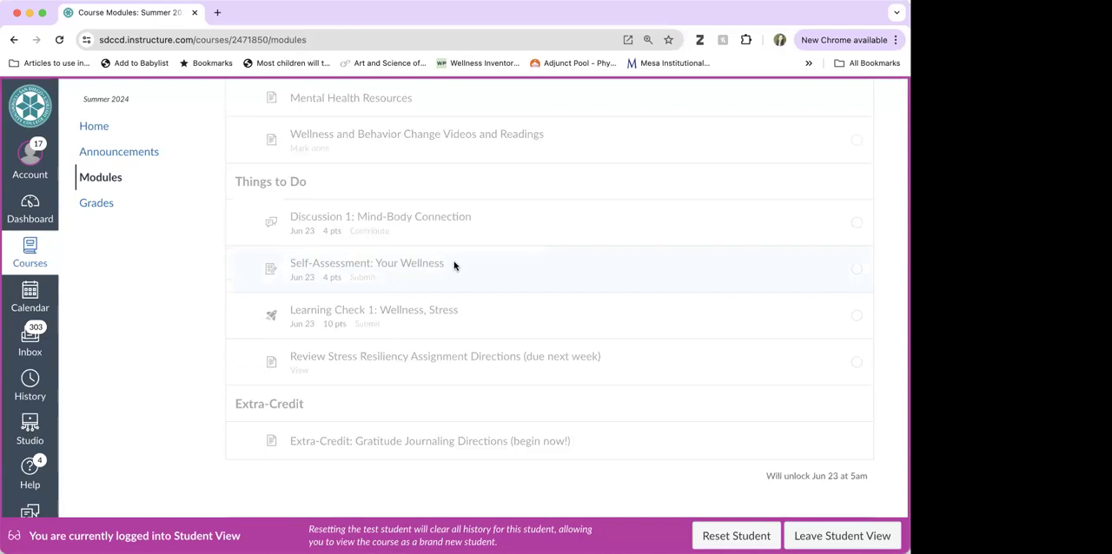
mouse_move(481, 317)
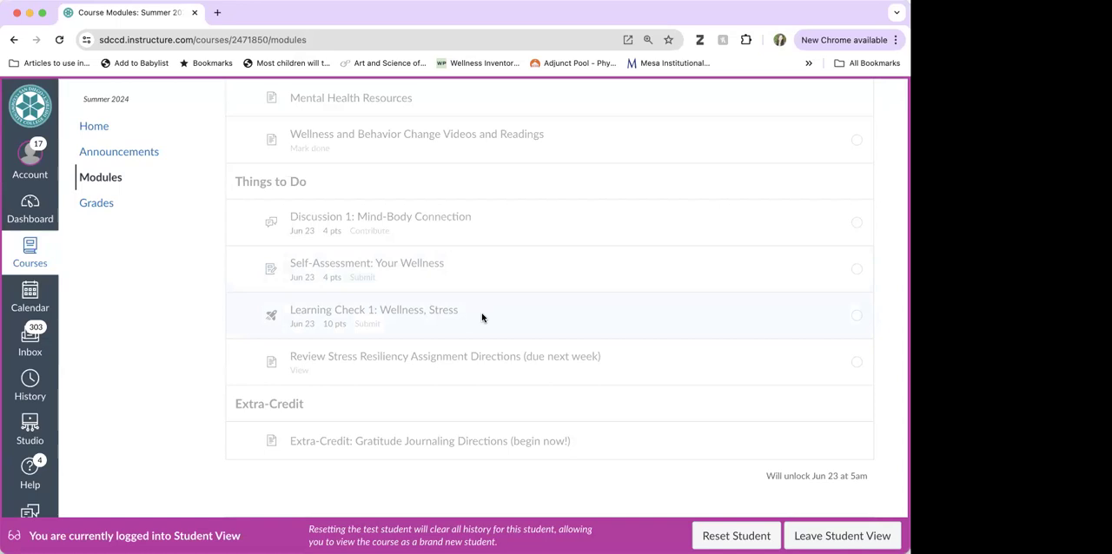
mouse_move(487, 371)
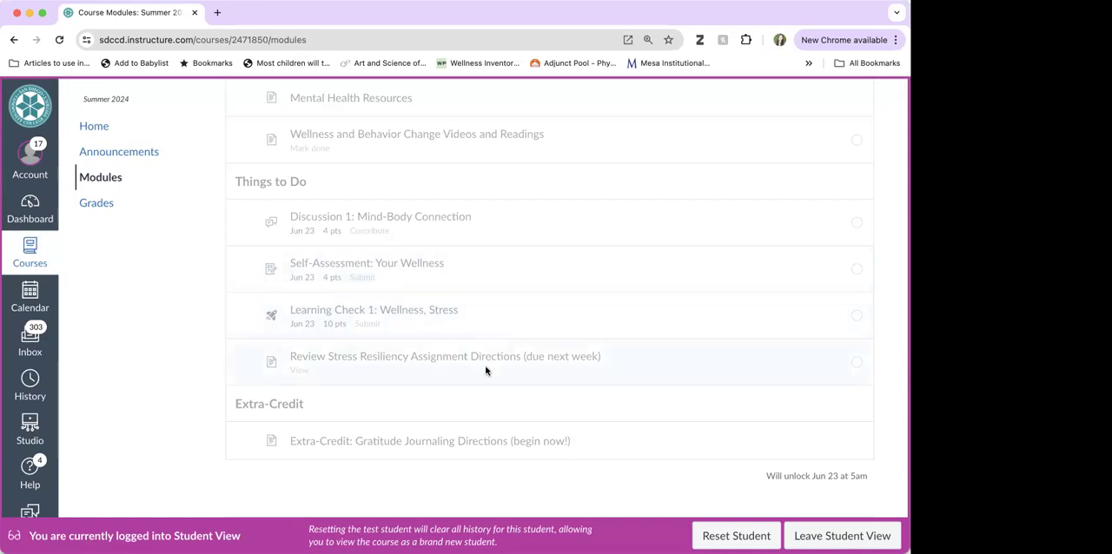
scroll(down, 3)
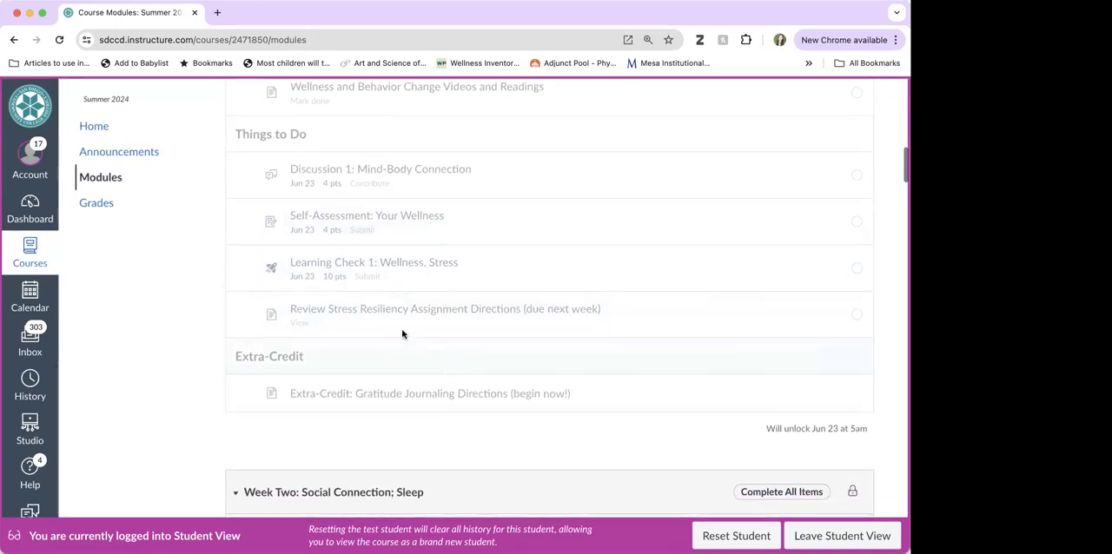
mouse_move(663, 326)
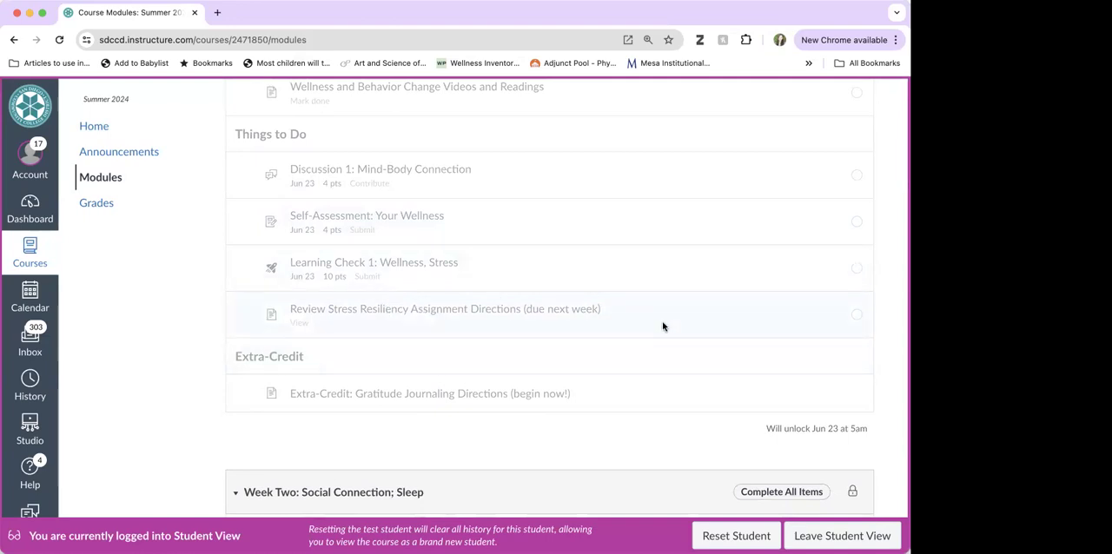
mouse_move(682, 316)
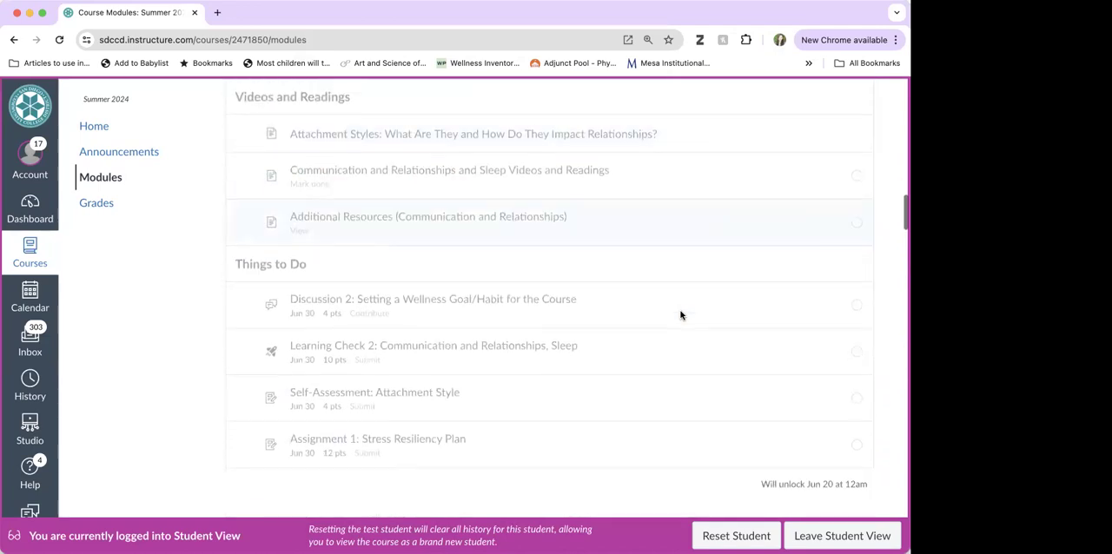
scroll(down, 3)
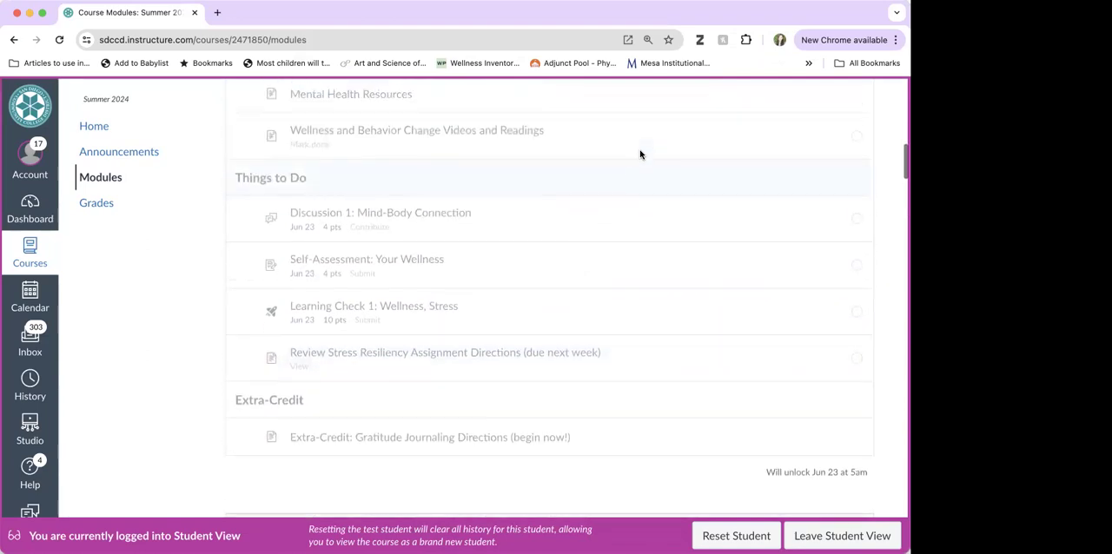
scroll(down, 3)
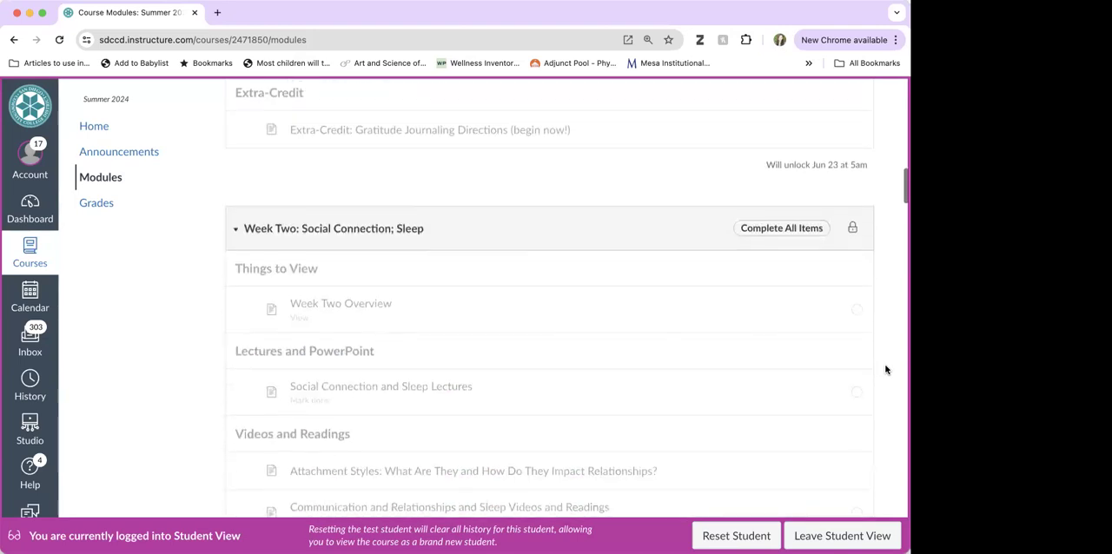
scroll(down, 3)
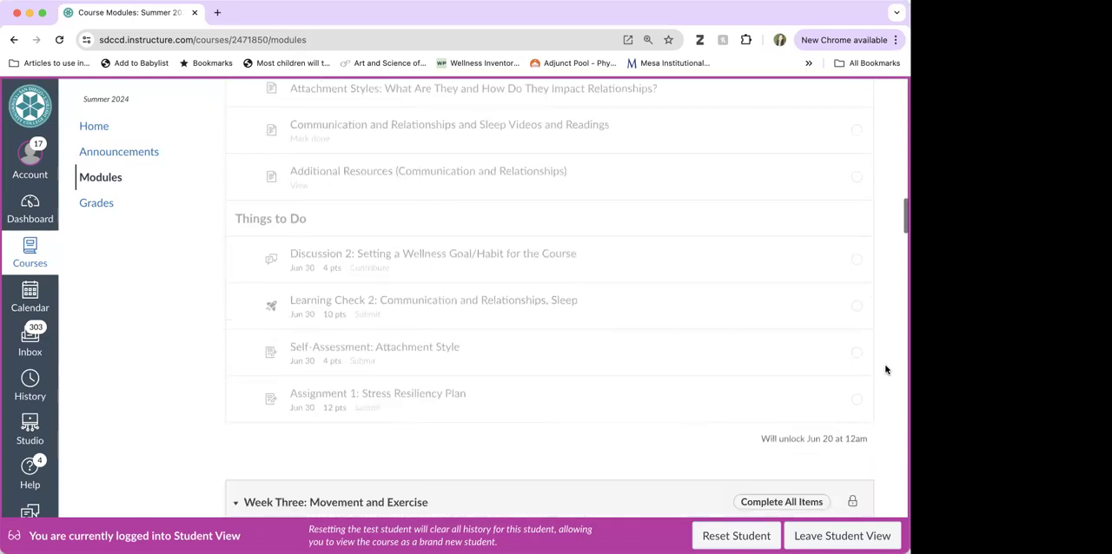
scroll(down, 3)
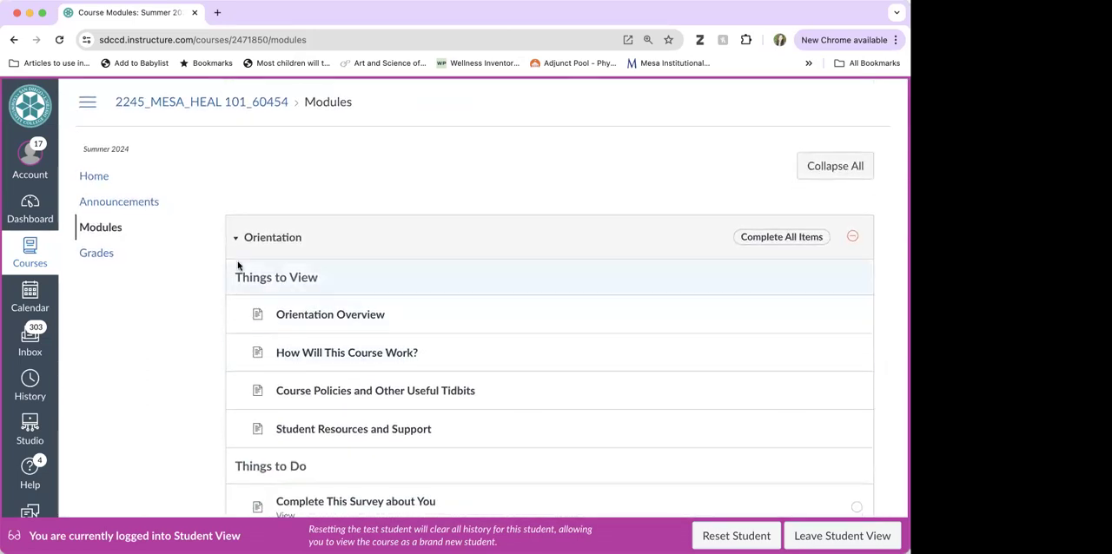
Return to the HEAL 101 course home page in Student View
click(94, 175)
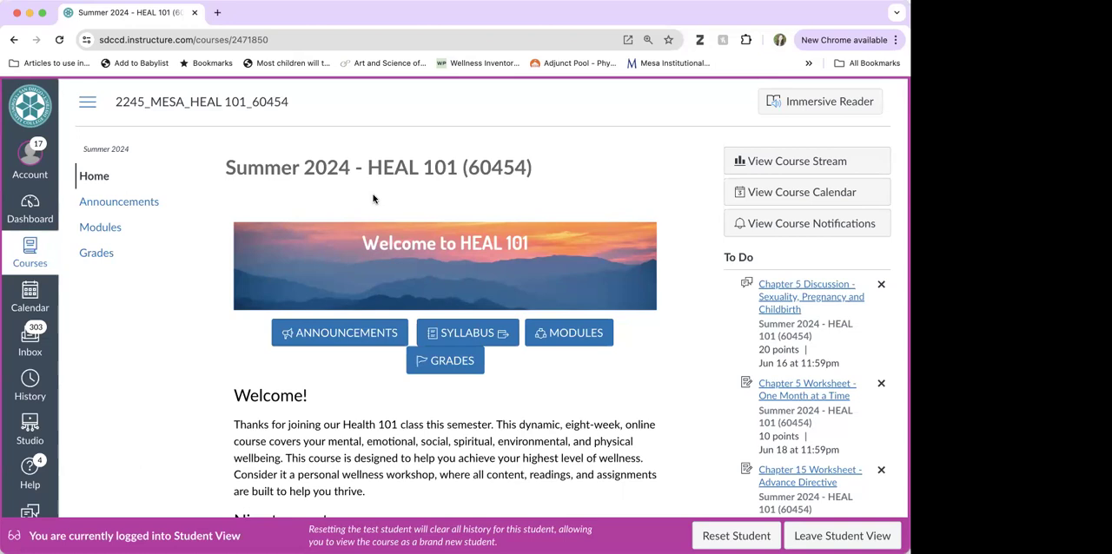
mouse_move(191, 286)
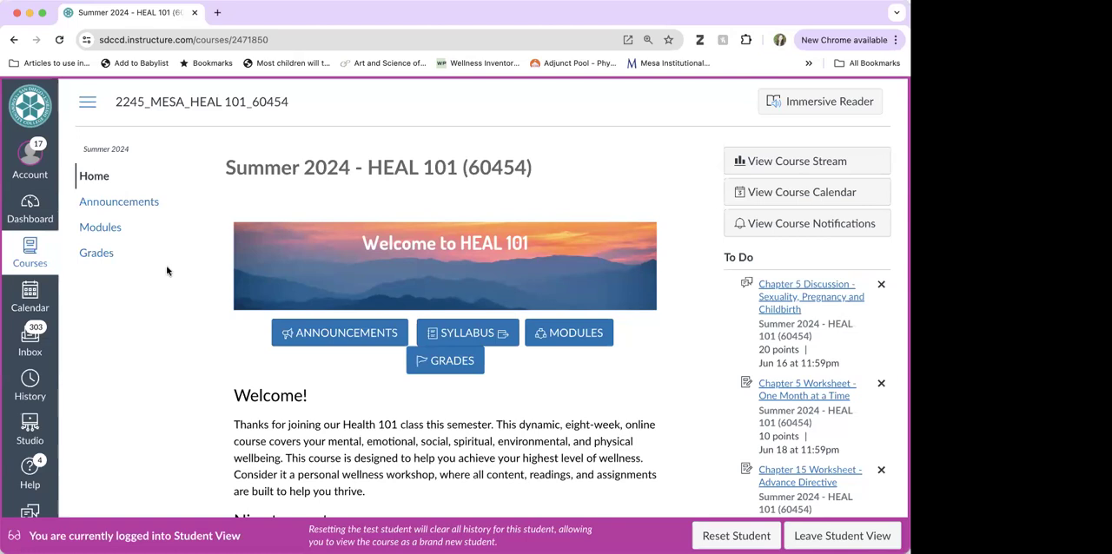
Review the Test Student grades page, return Home, and launch the Syllabus link to the Health 101 Google Site
click(97, 254)
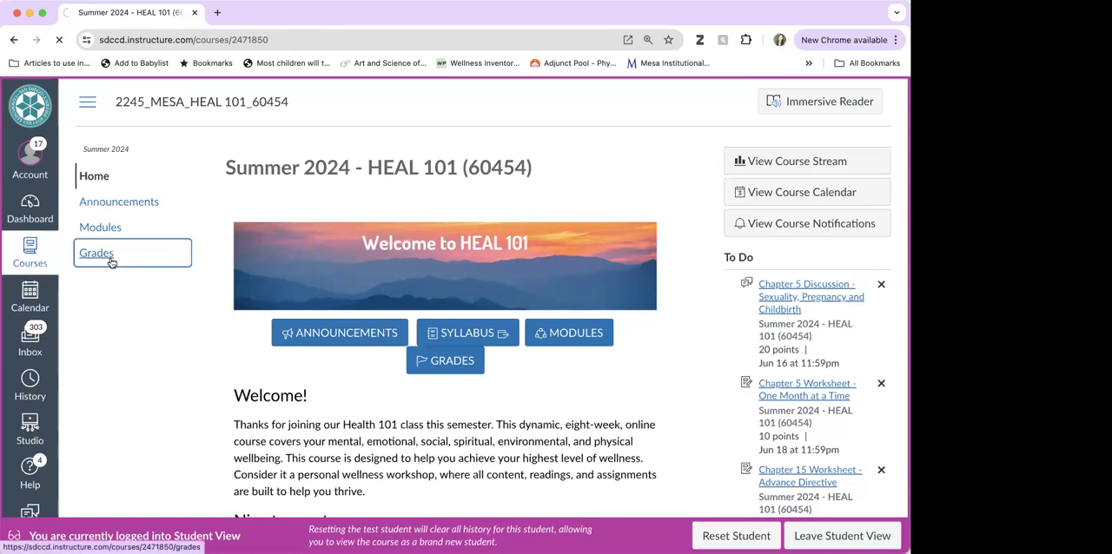
click(96, 254)
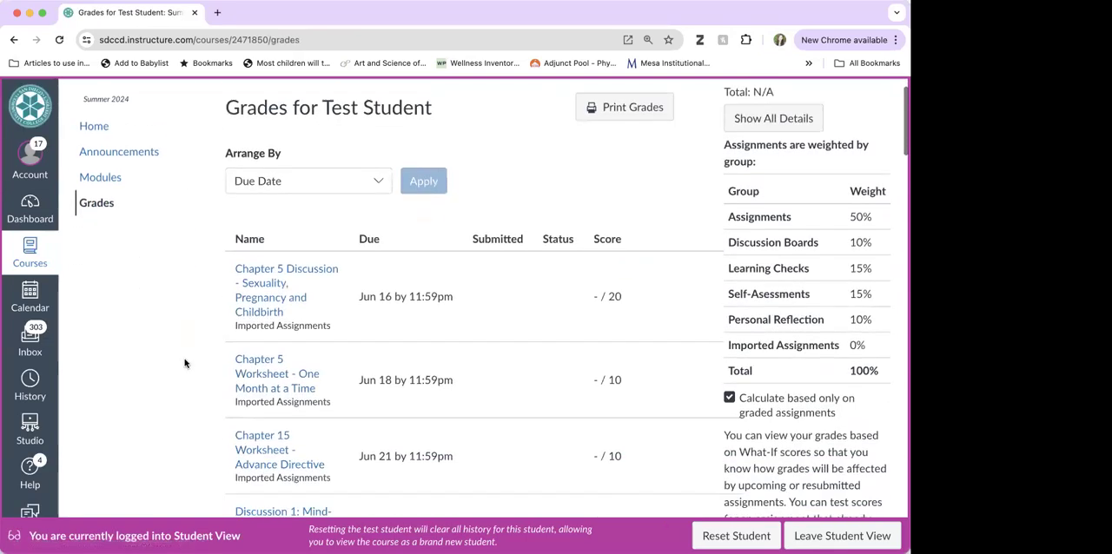
scroll(down, 3)
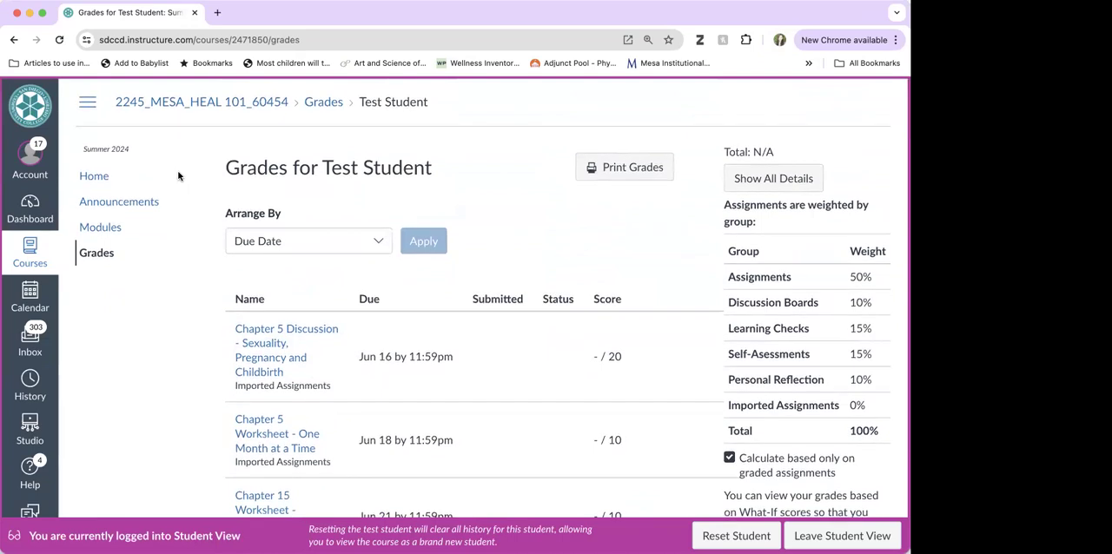
click(94, 175)
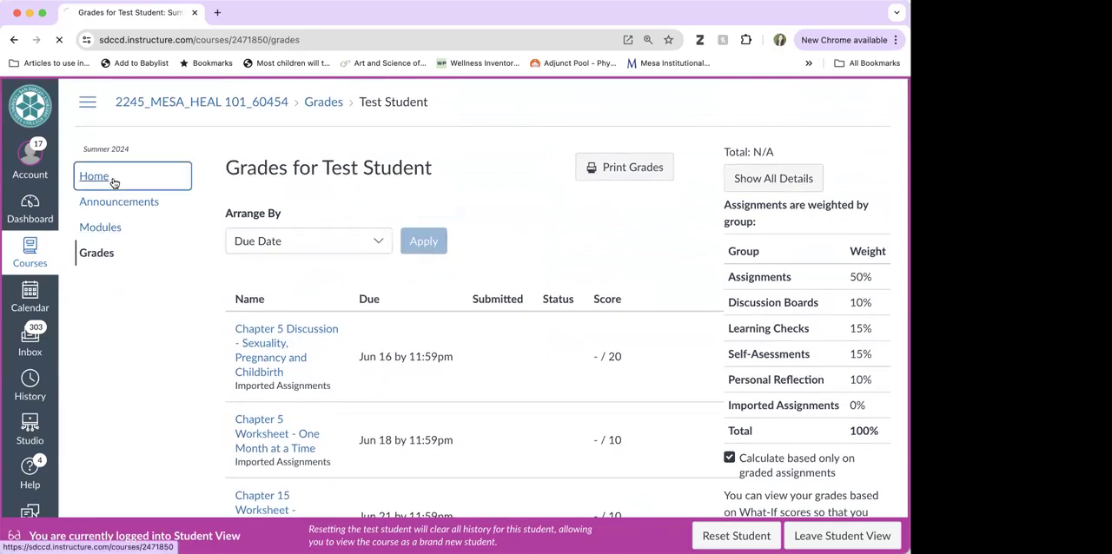
click(94, 175)
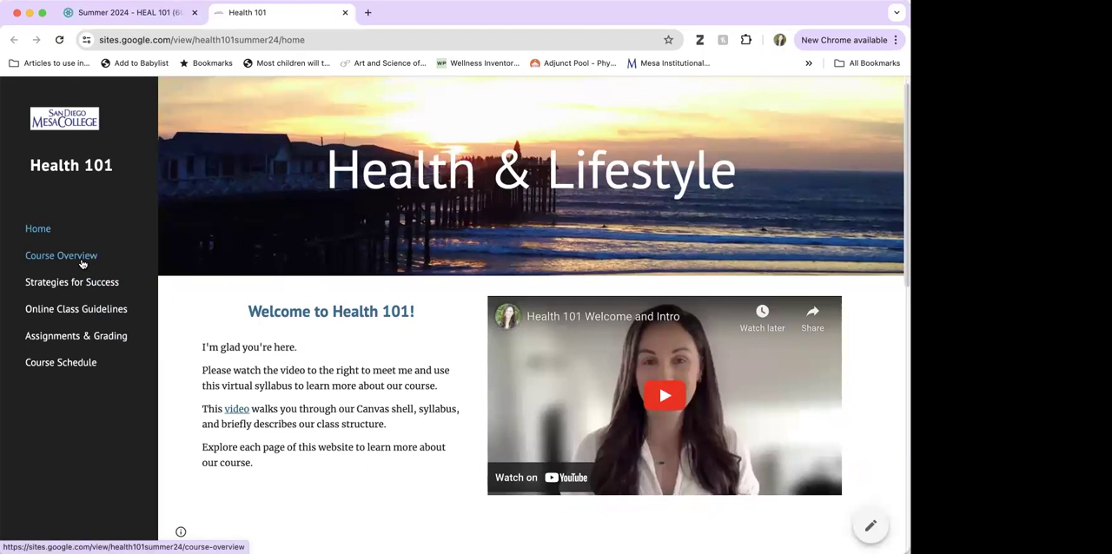
Browse the Course Overview and Online Class Guidelines pages of the Health 101 site
click(61, 255)
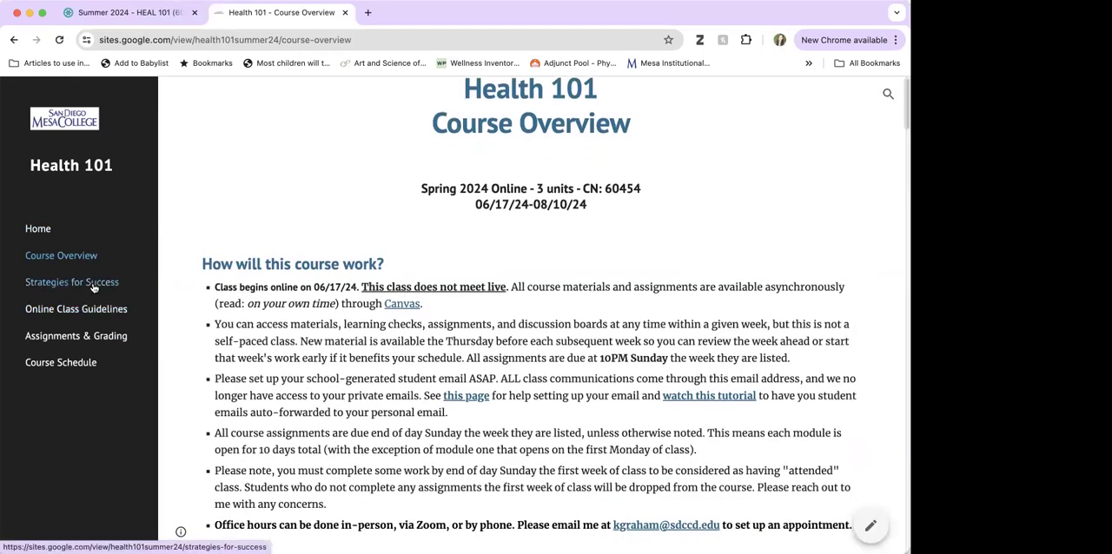
click(77, 309)
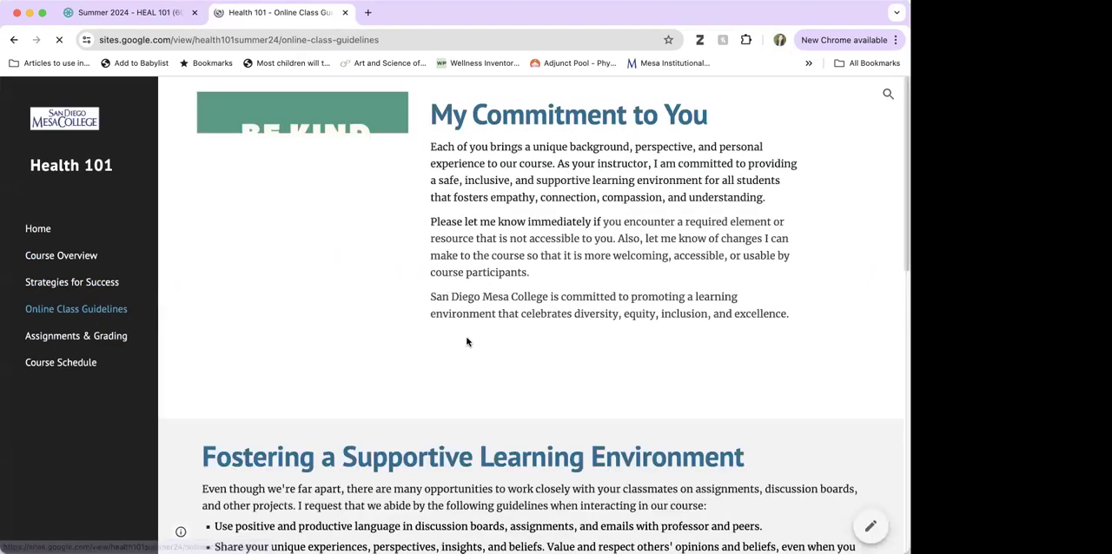
scroll(down, 3)
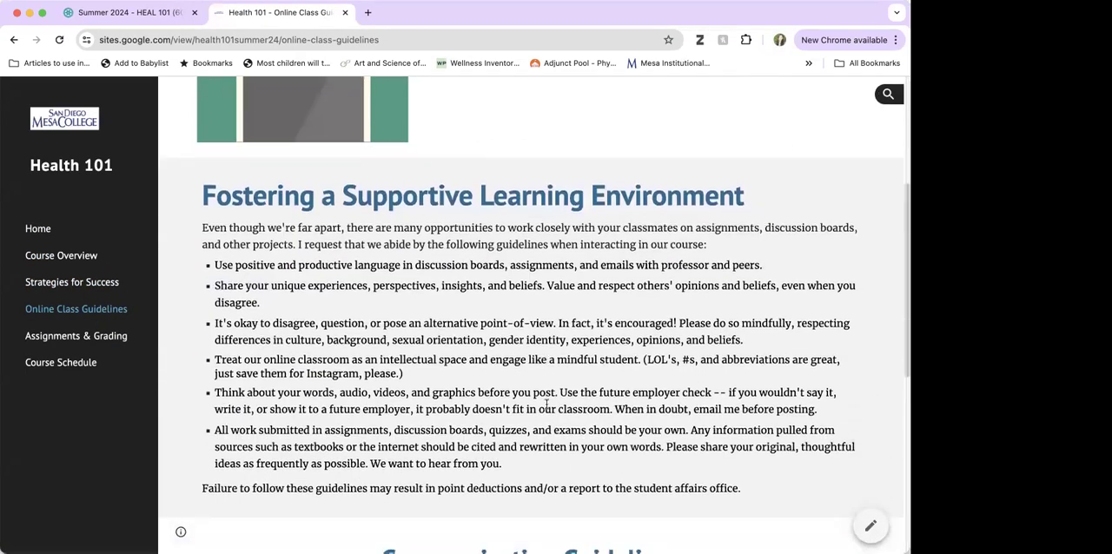
scroll(down, 3)
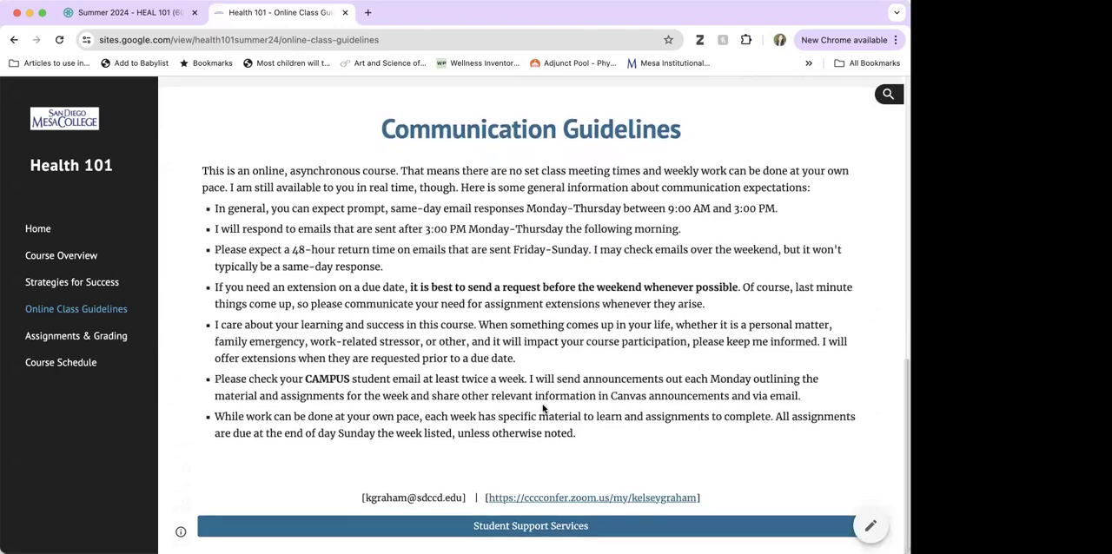
View Assignments & Grading and Course Schedule, then return to the Canvas course home
click(76, 337)
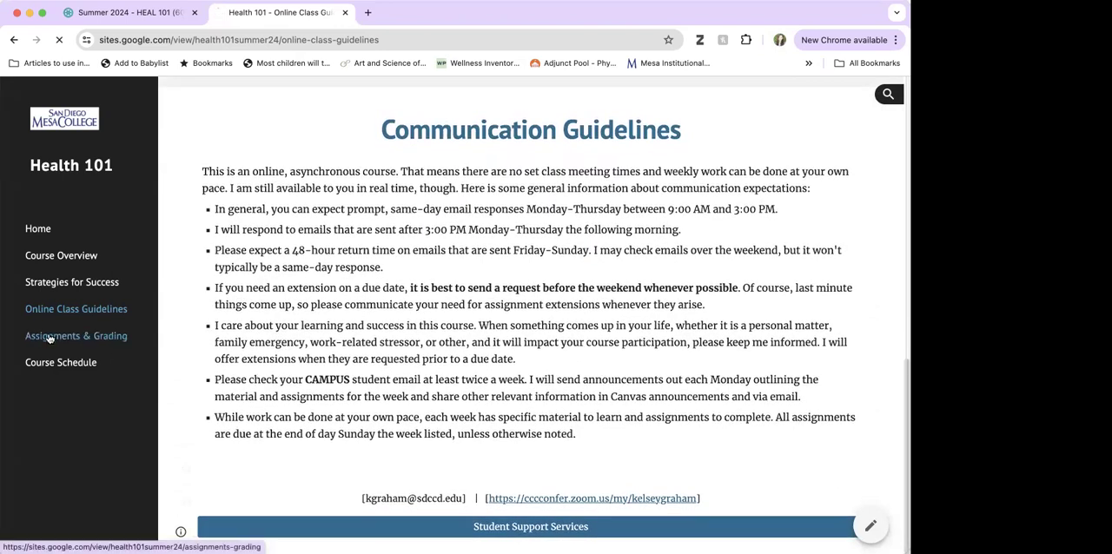
click(77, 336)
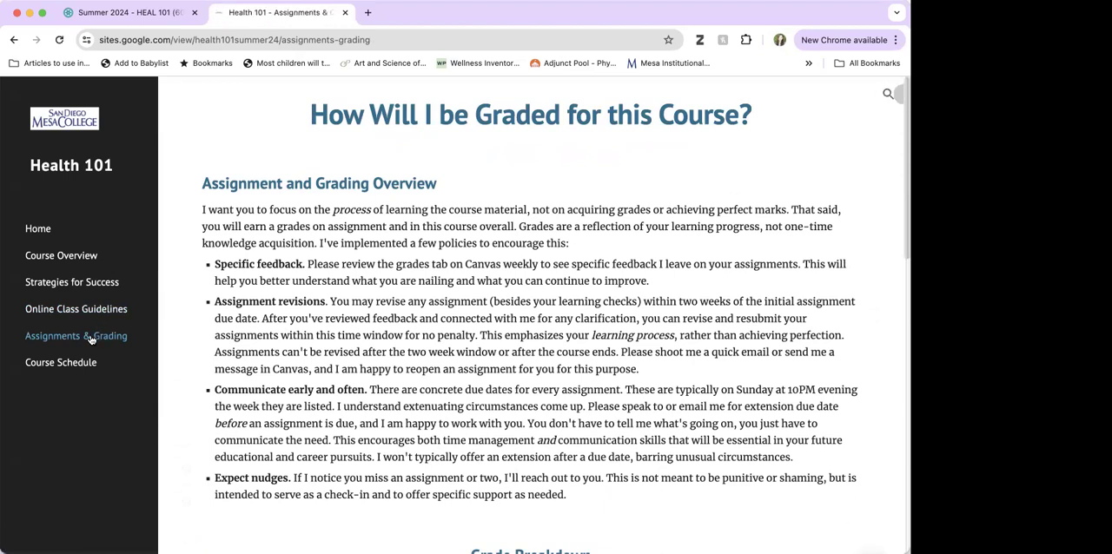
click(61, 362)
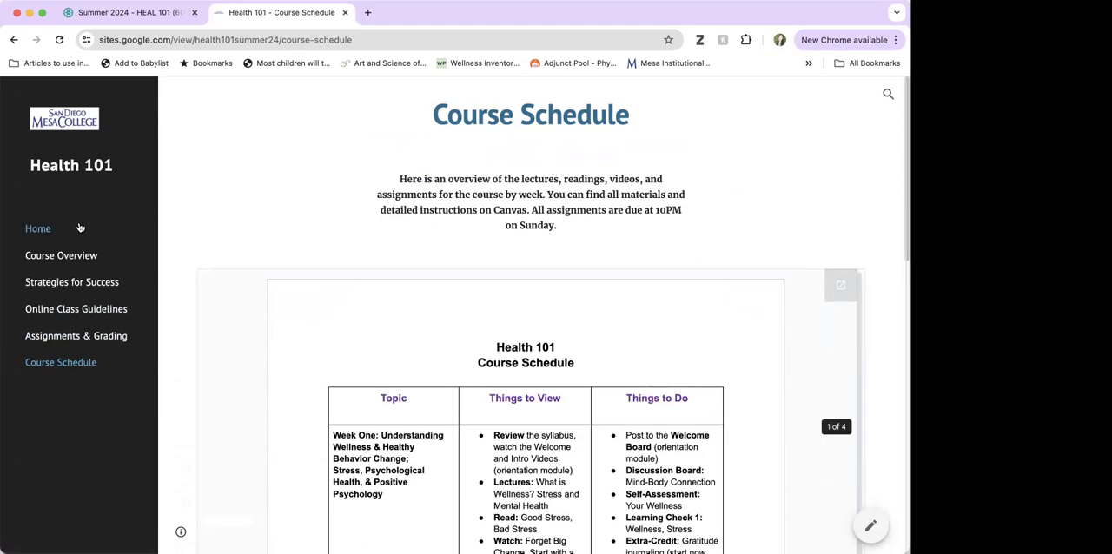
click(38, 229)
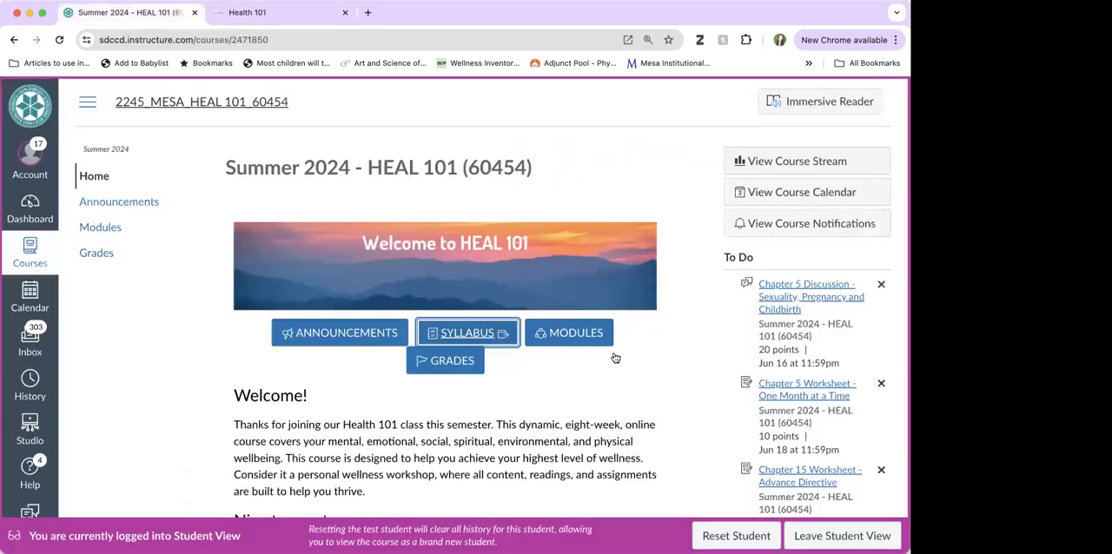
mouse_move(716, 407)
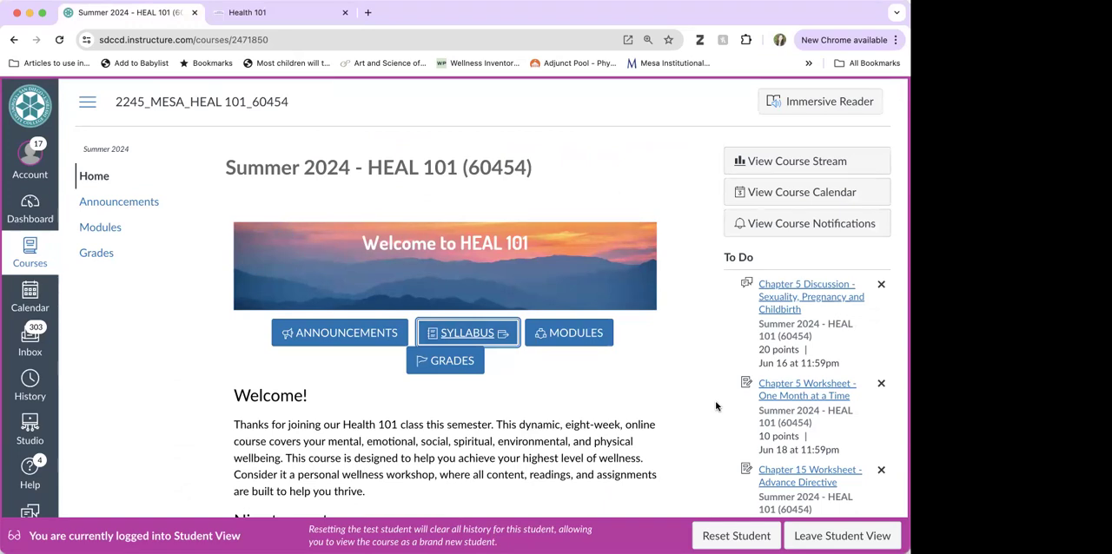
Review the Modules list from Orientation down through Week Three and back up
click(101, 226)
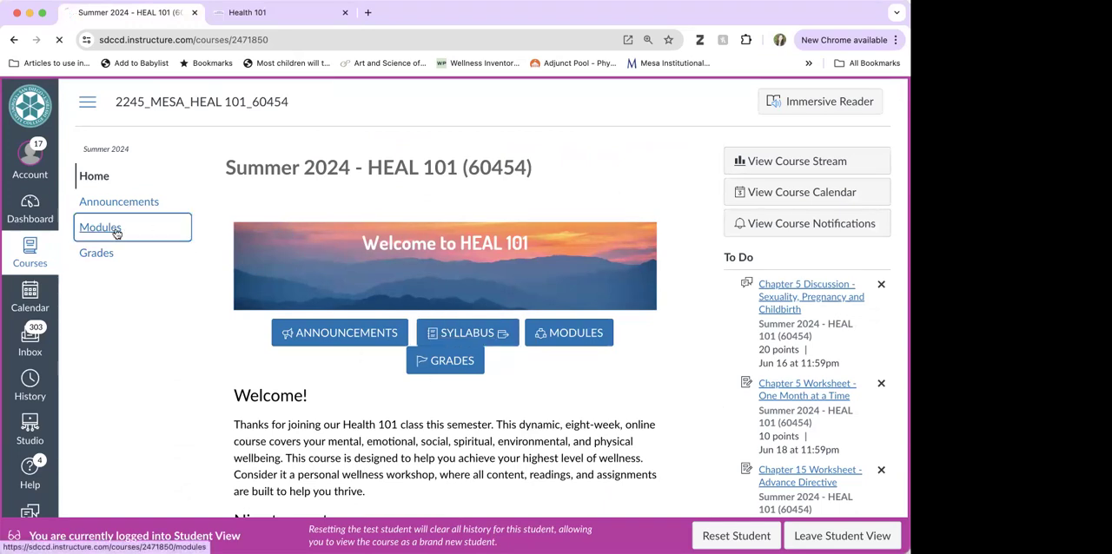
click(101, 226)
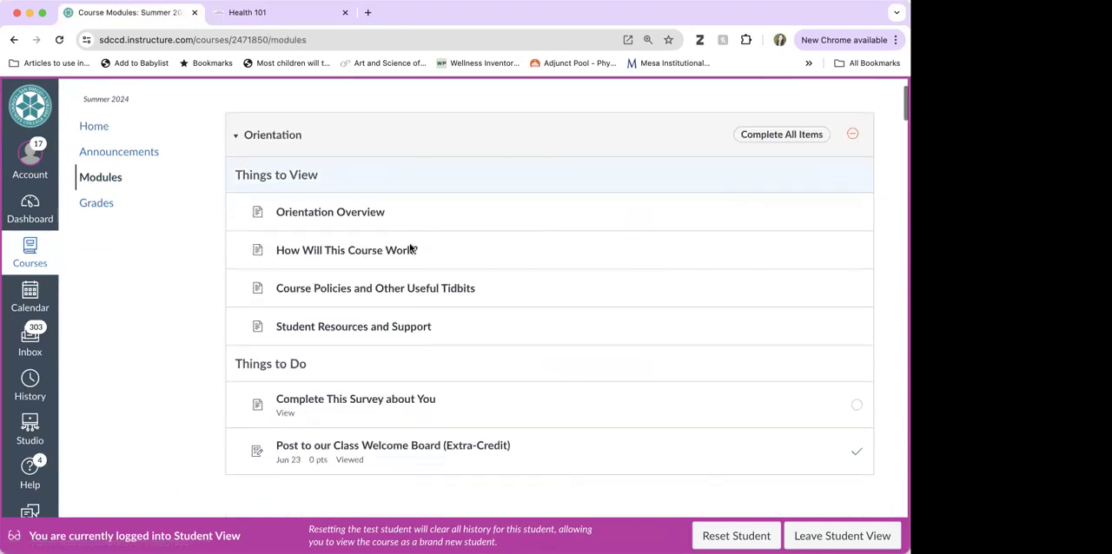
scroll(down, 3)
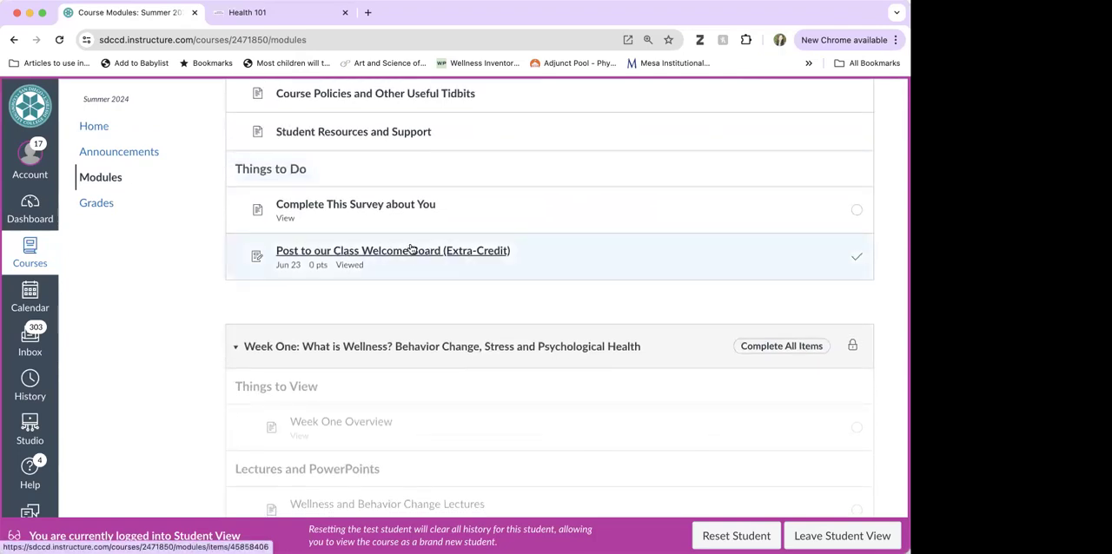
scroll(down, 3)
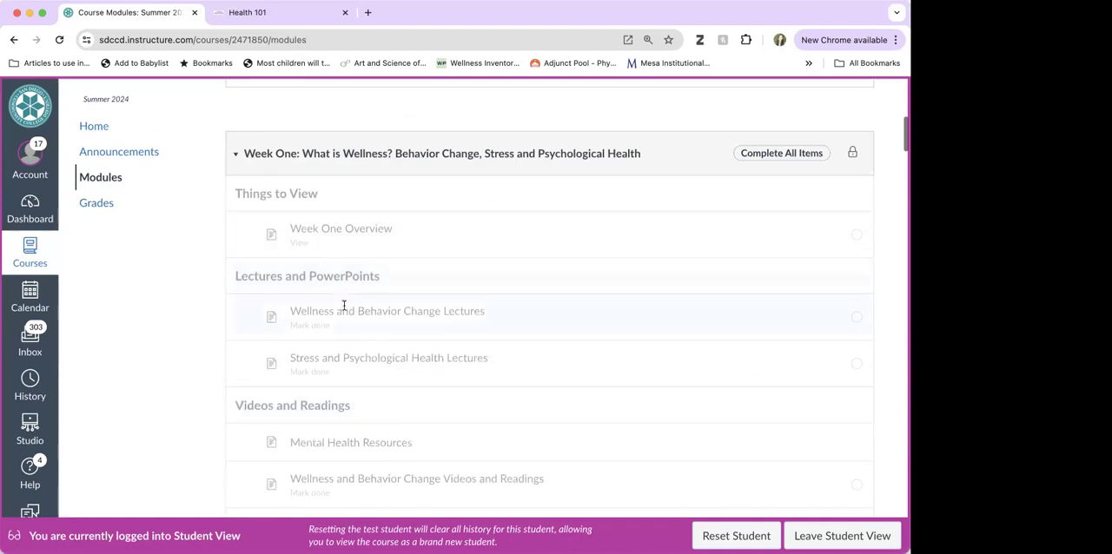
scroll(down, 3)
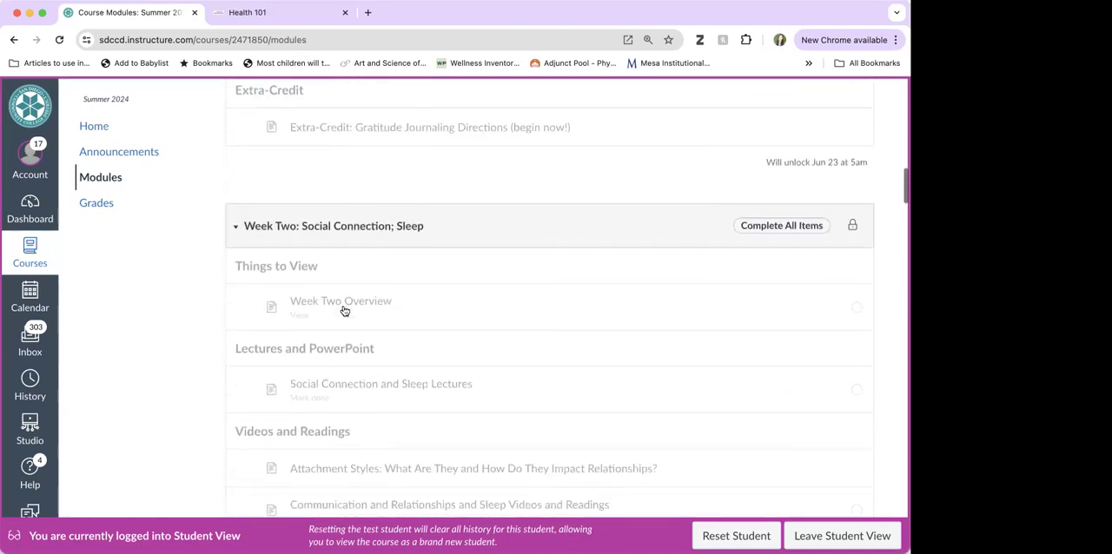
scroll(down, 3)
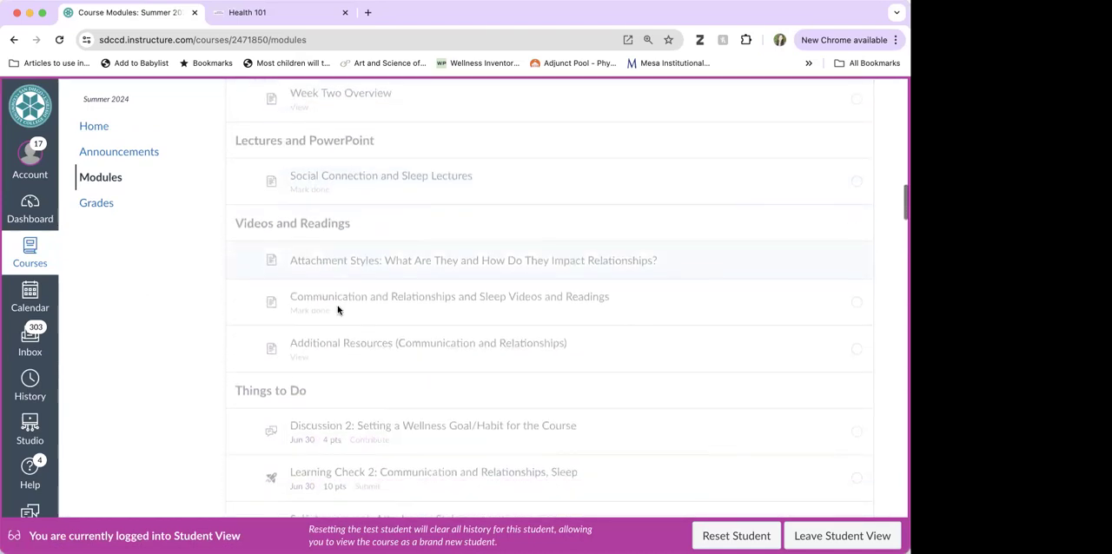
scroll(down, 3)
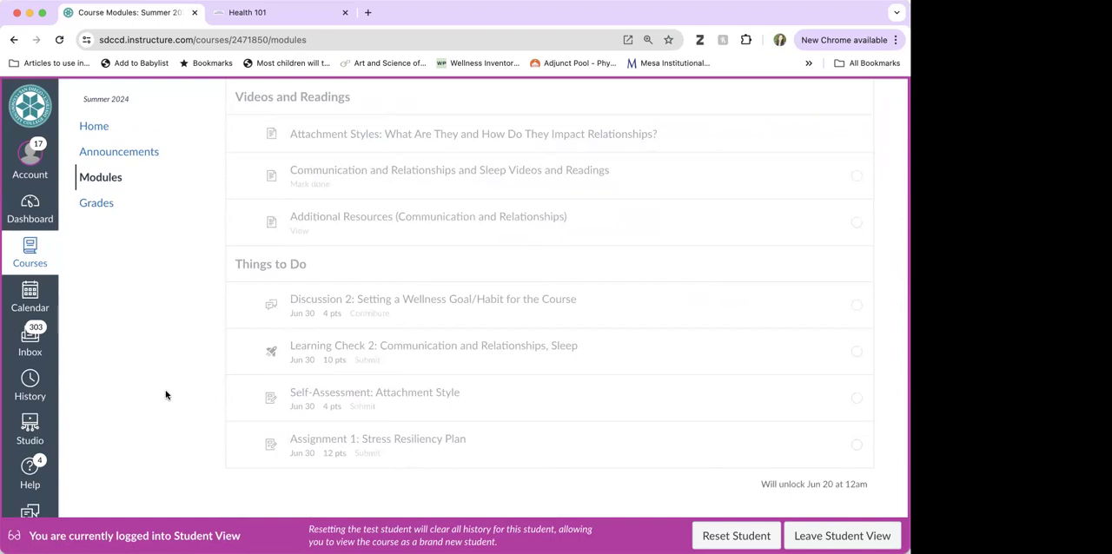
scroll(down, 3)
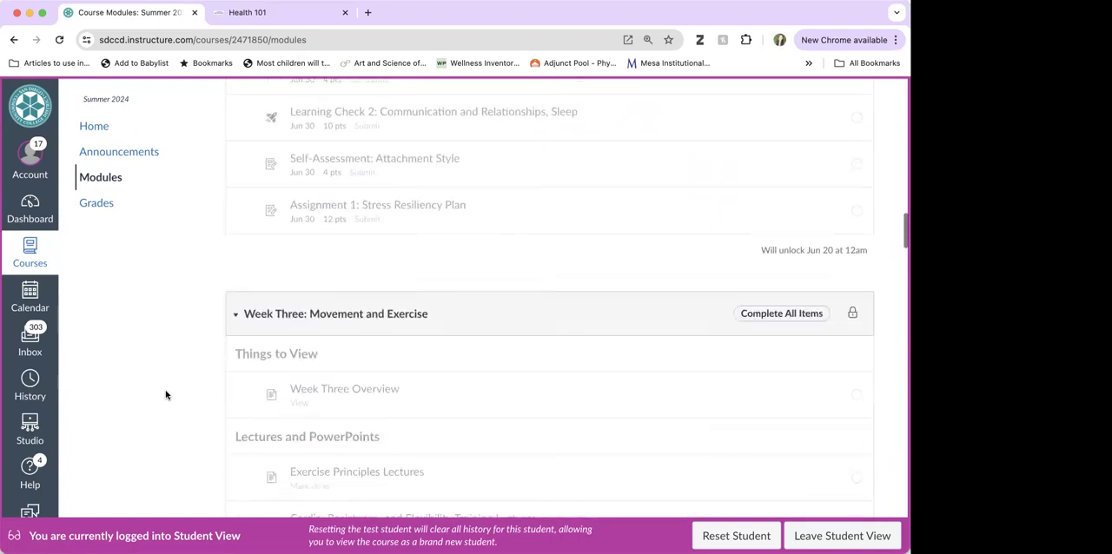
scroll(down, 3)
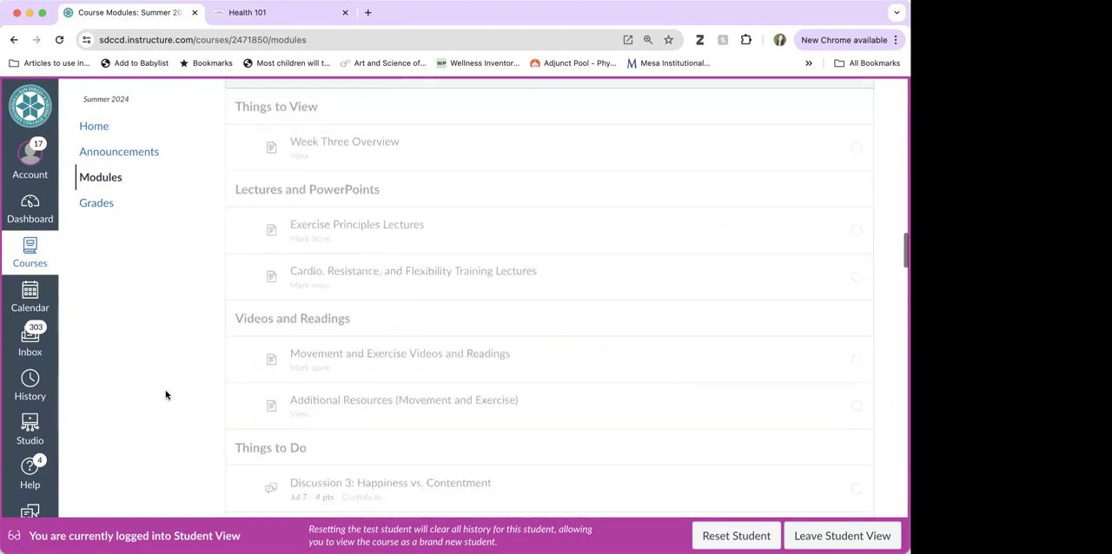
scroll(down, 3)
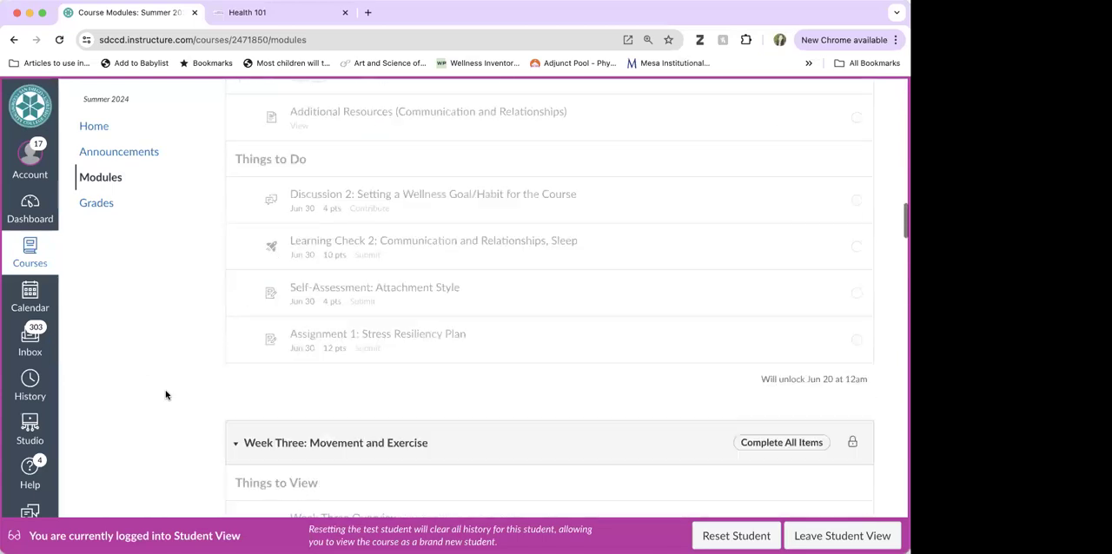
scroll(up, 3)
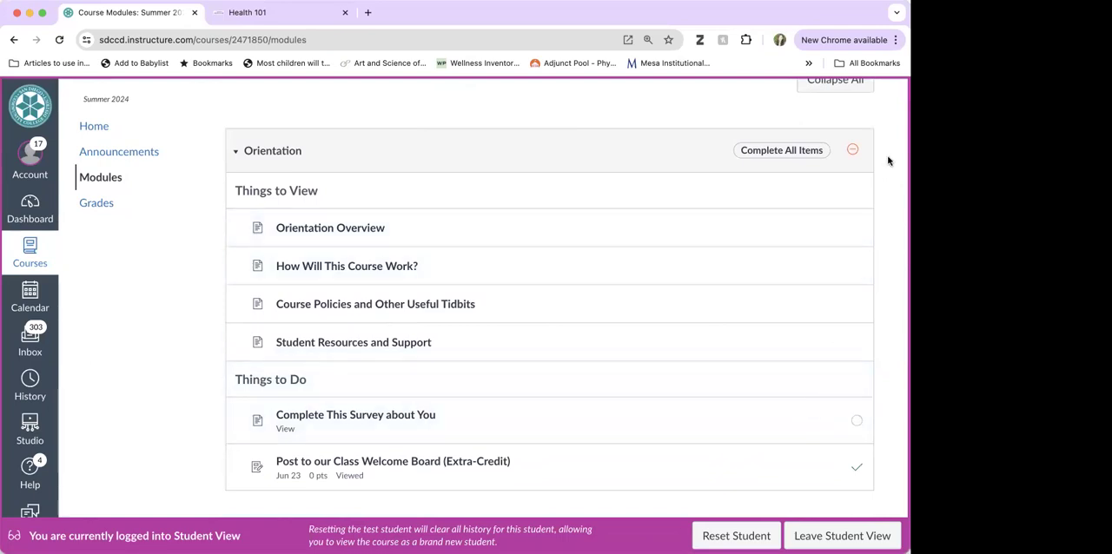
mouse_move(862, 228)
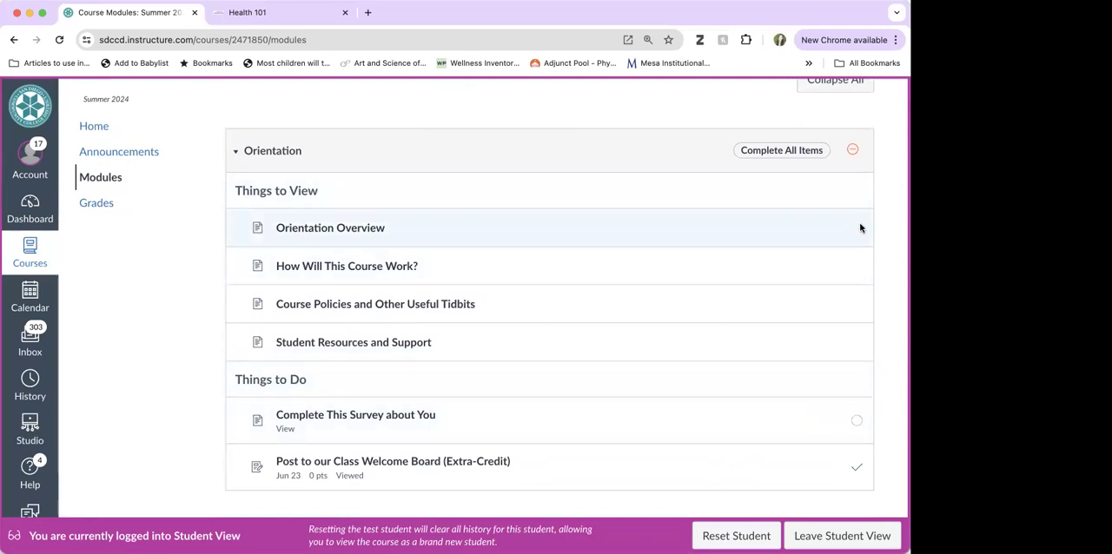
View 'Complete This Survey about You' so the Orientation module is fully checked off, then return to Modules
click(355, 414)
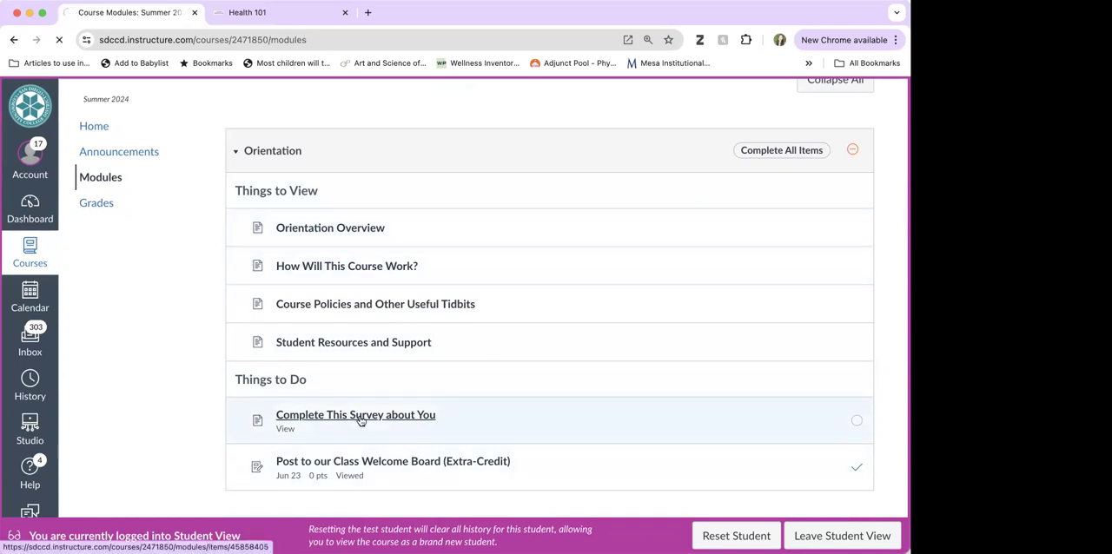
click(355, 413)
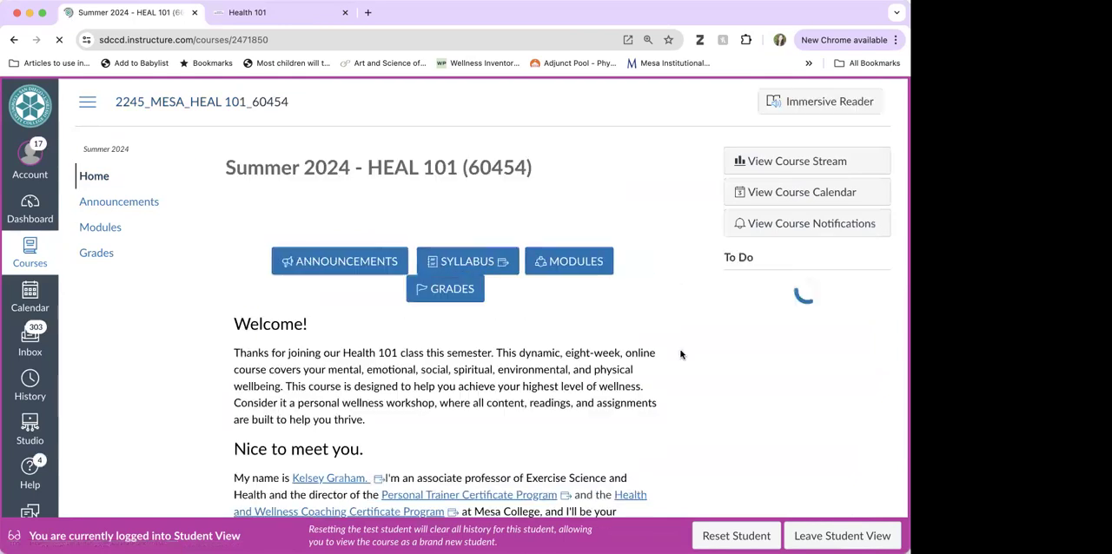
click(570, 261)
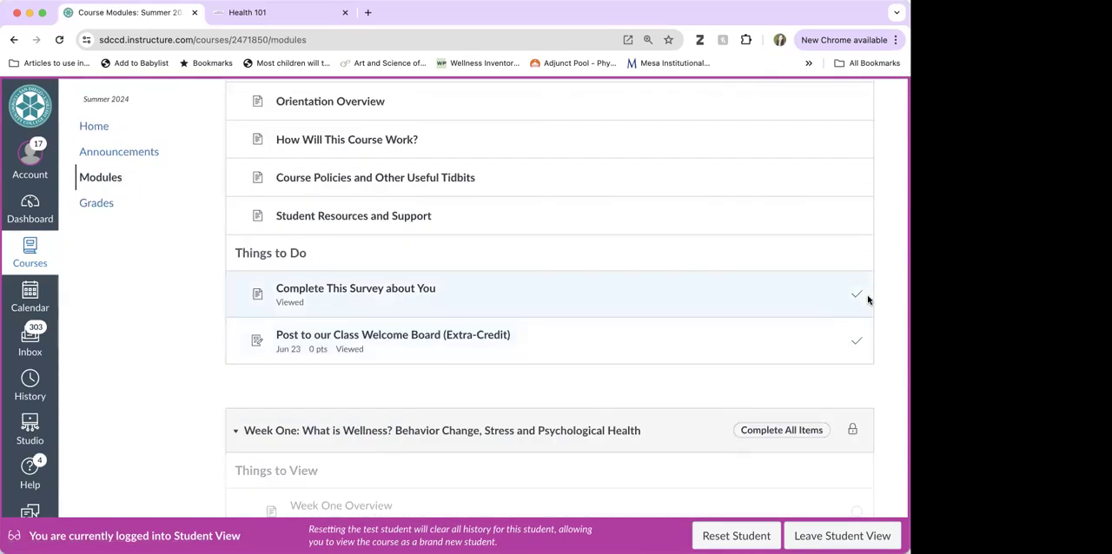
Scroll down the locked, greyed-out Week One items as far as Extra-Credit
scroll(down, 3)
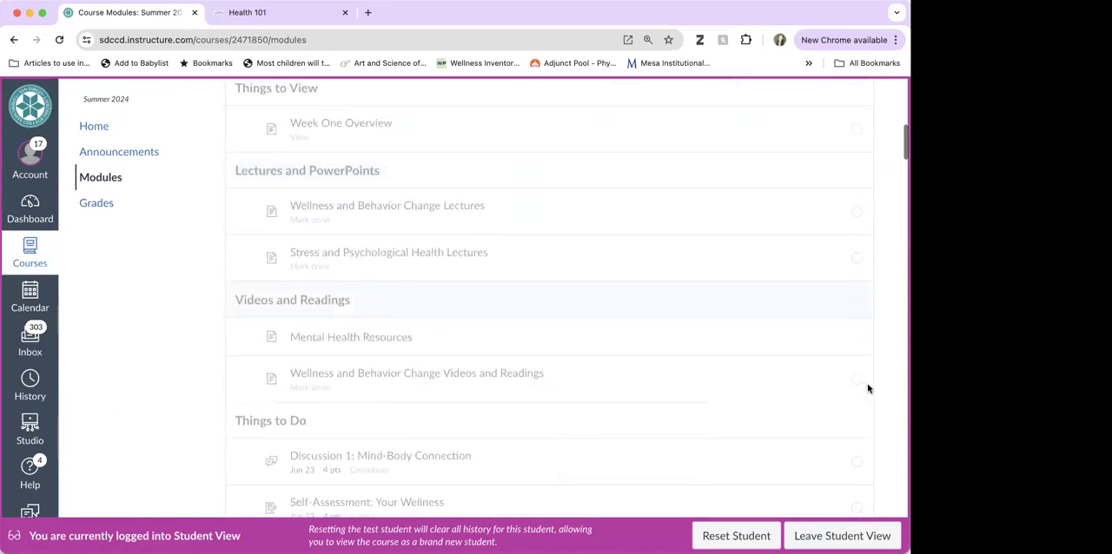
scroll(down, 3)
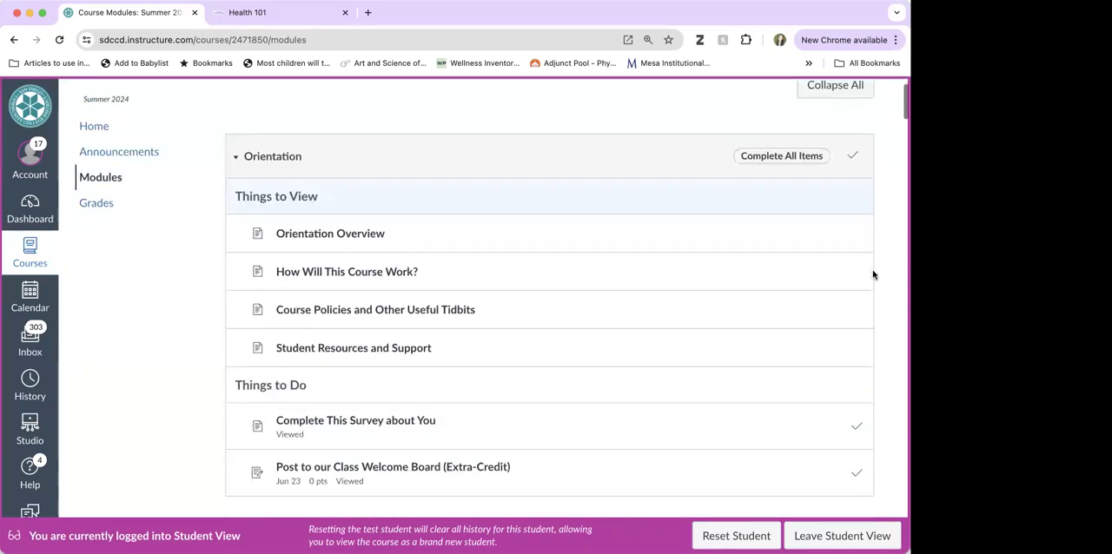
scroll(down, 3)
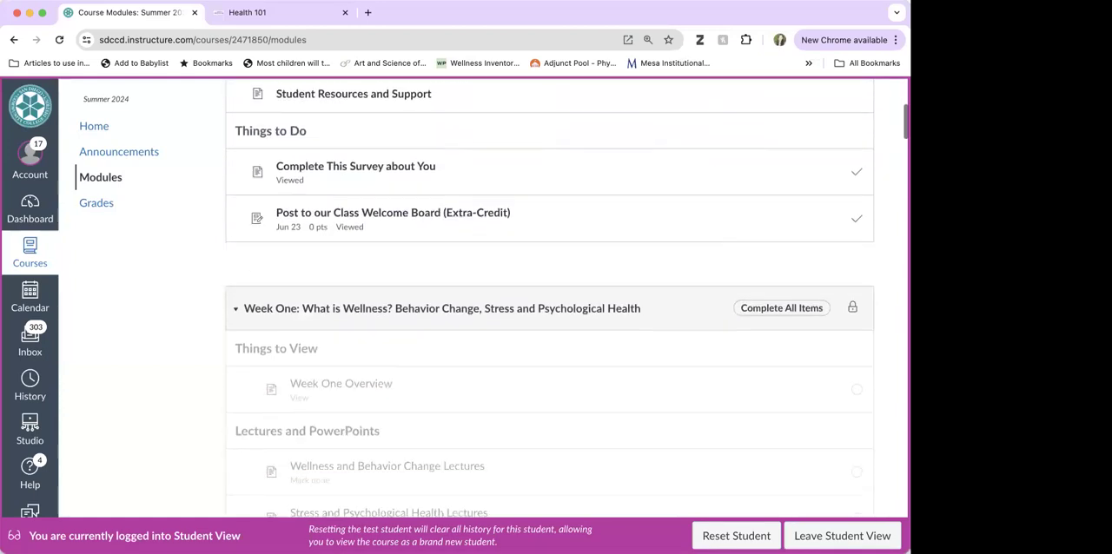
scroll(down, 3)
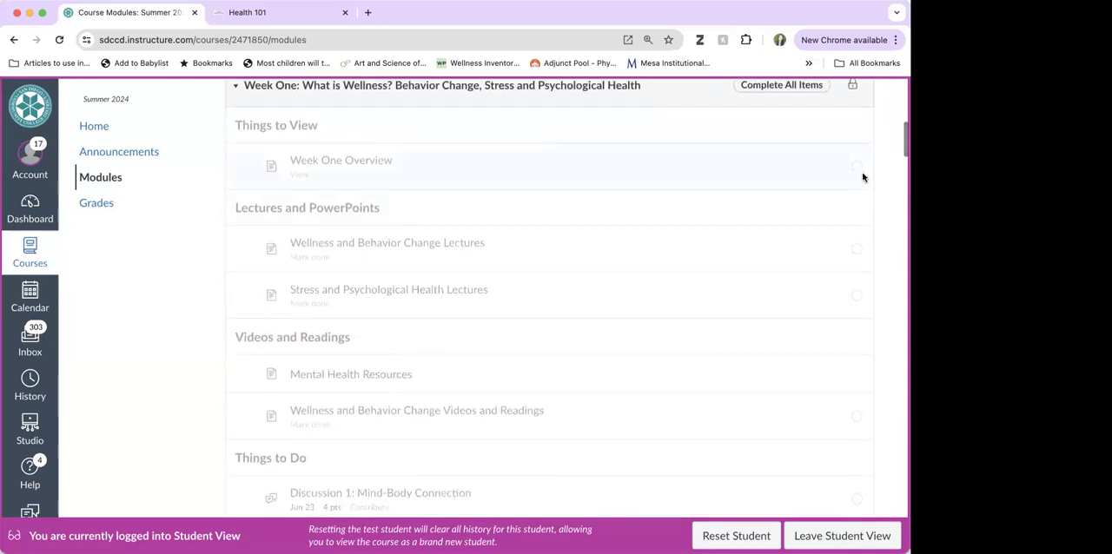
mouse_move(864, 177)
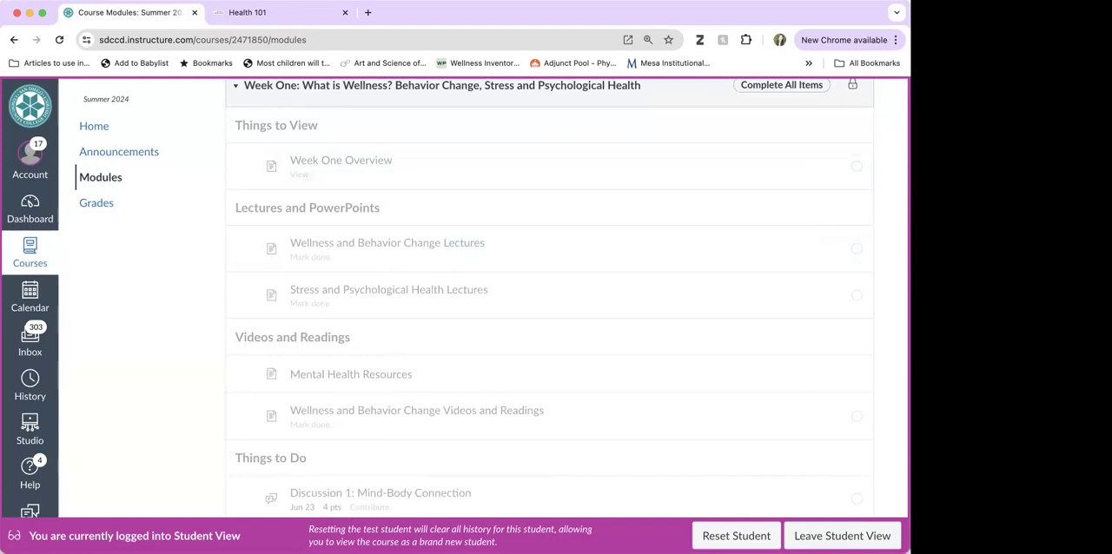
mouse_move(864, 299)
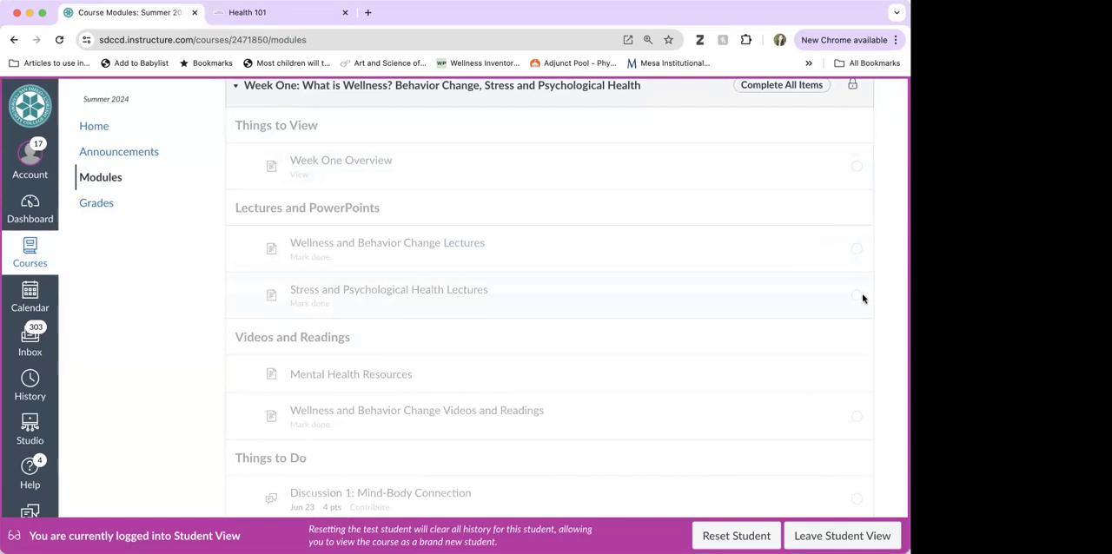
mouse_move(893, 315)
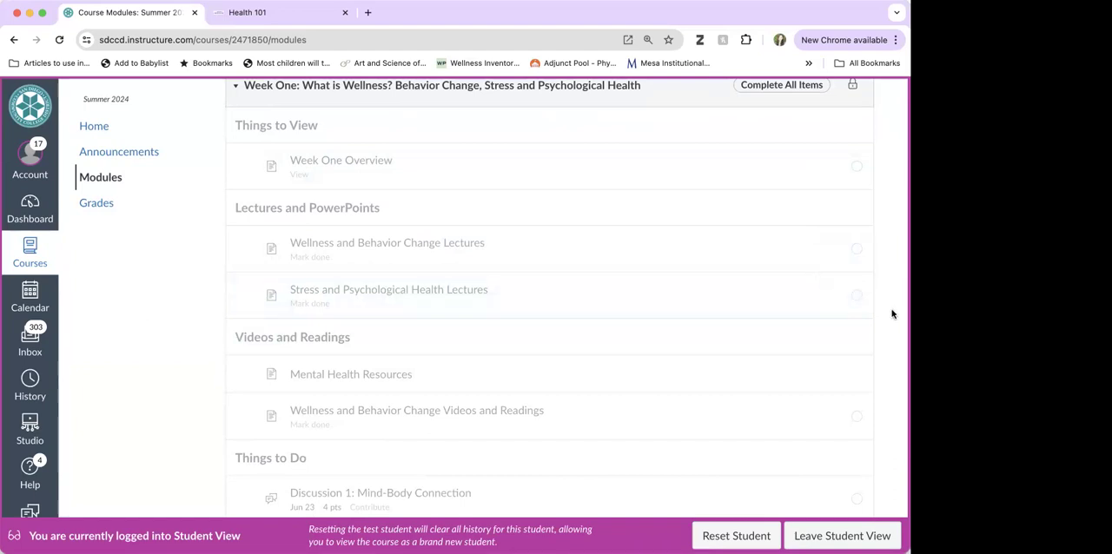
scroll(down, 3)
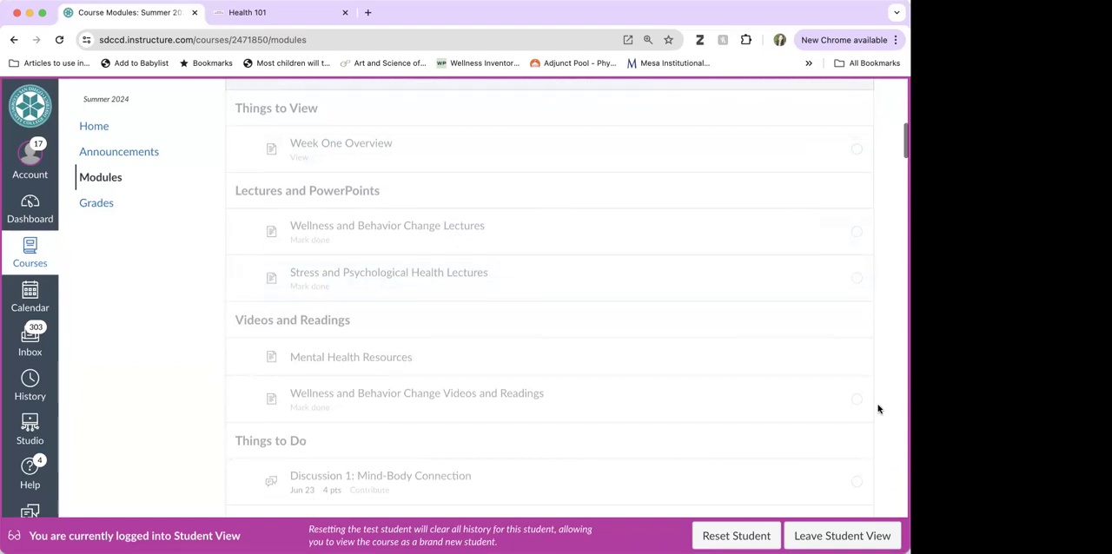
scroll(down, 3)
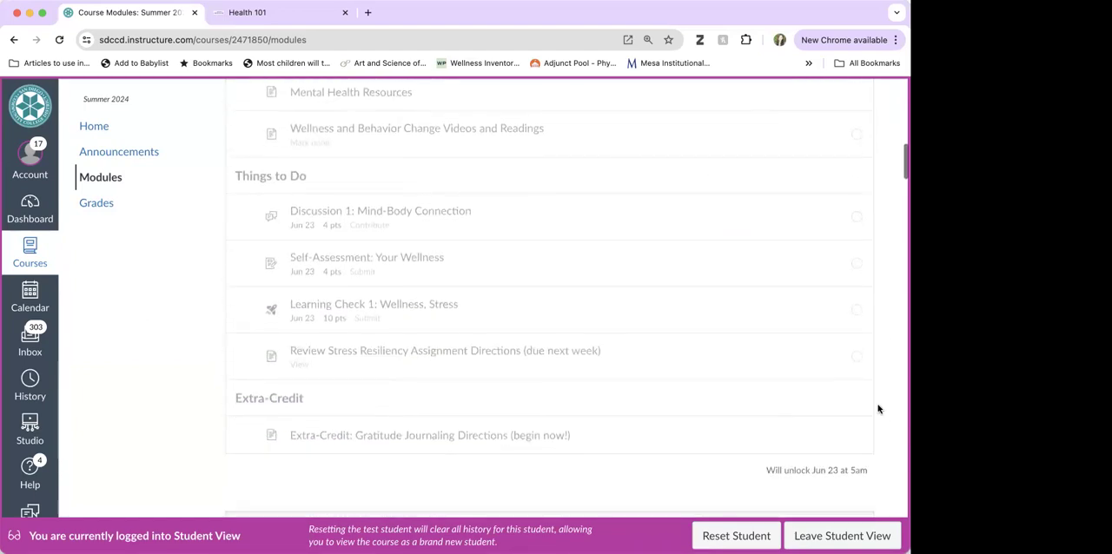